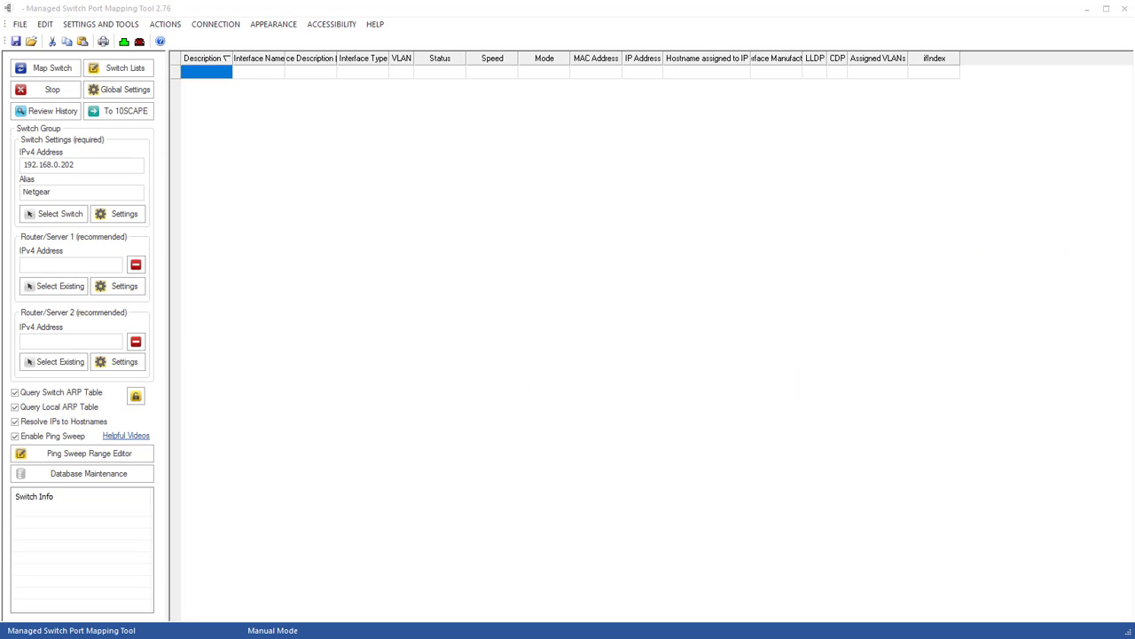
Review the Netgear switch's SNMP settings, then set saved device 192.168.0.144 as Router/Server 1
{"action": "left_click", "coordinate": [125, 68]}
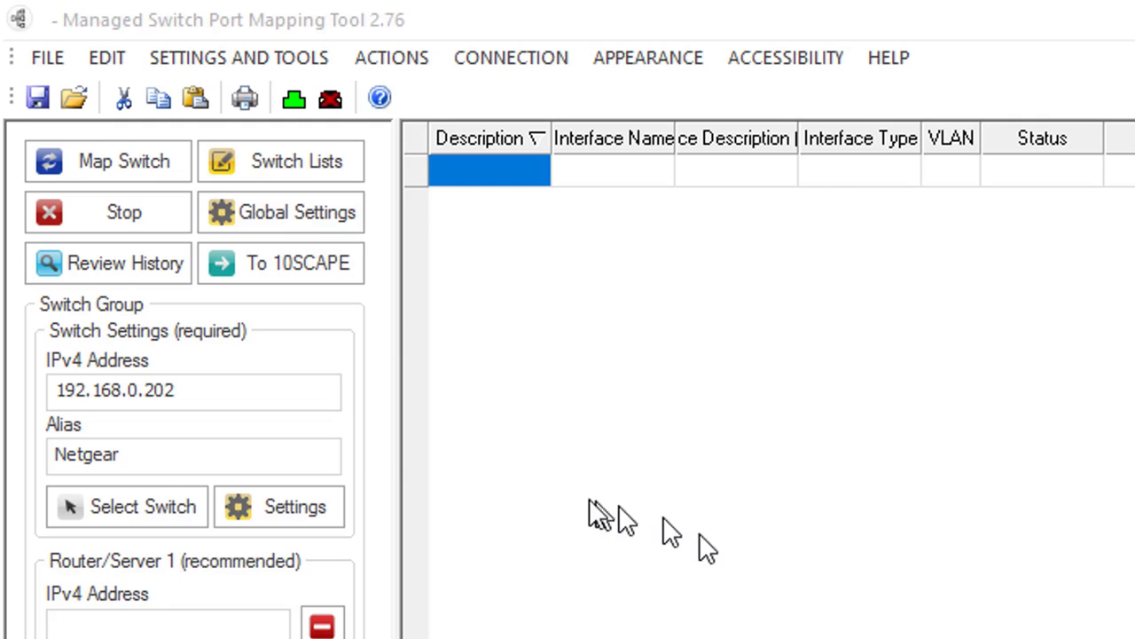
{"action": "mouse_move", "coordinate": [275, 439]}
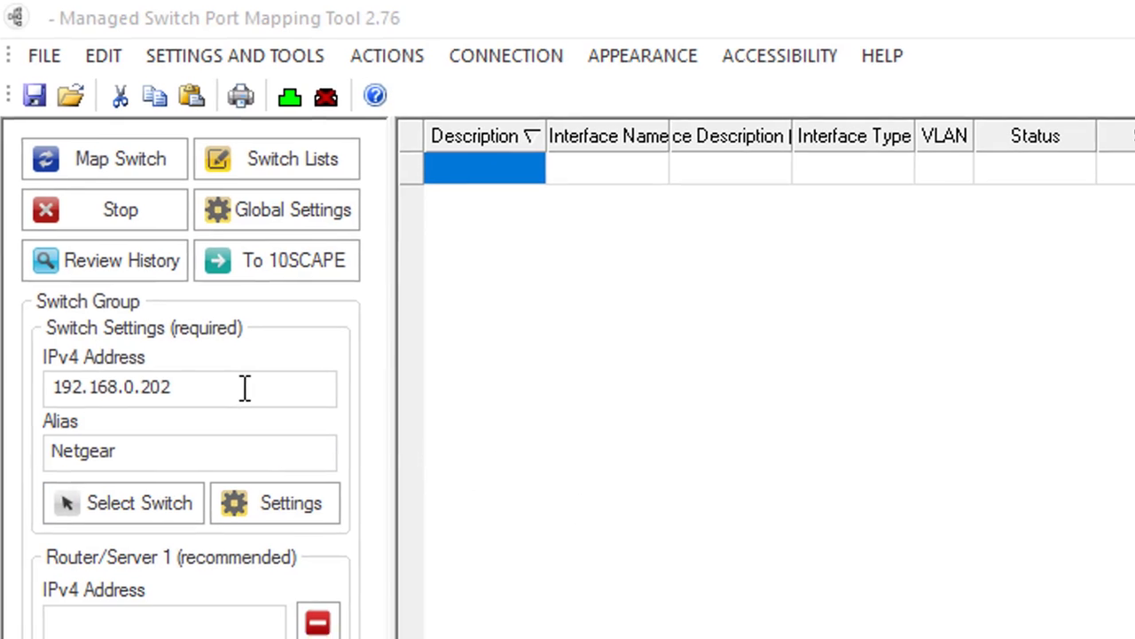
{"action": "left_click", "coordinate": [275, 503]}
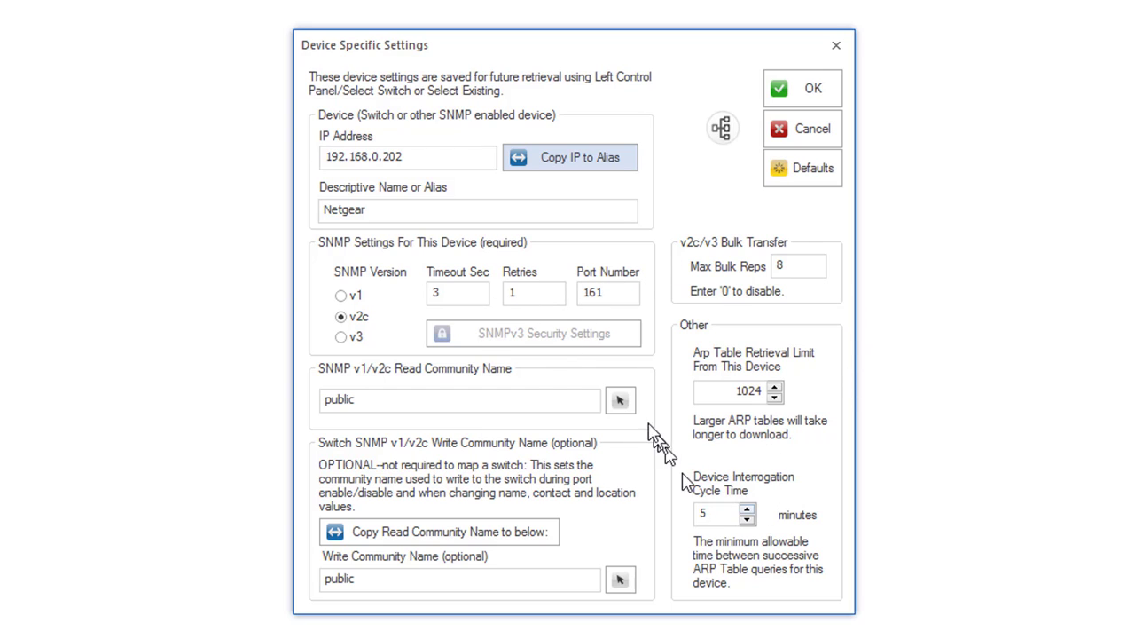
{"action": "mouse_move", "coordinate": [355, 336]}
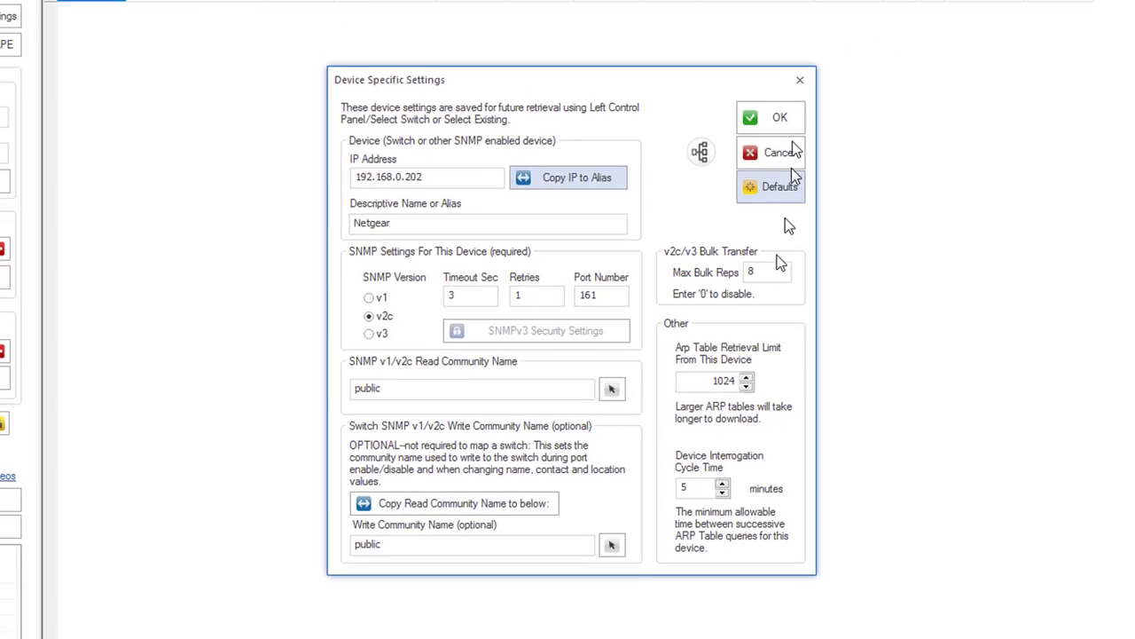
{"action": "left_click", "coordinate": [779, 116]}
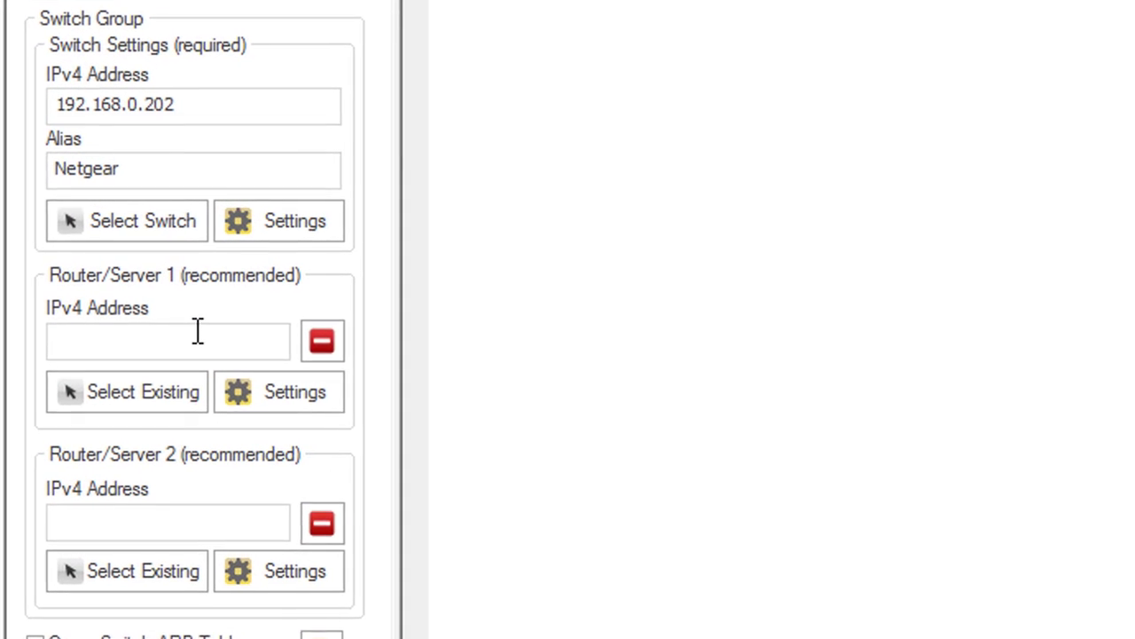
{"action": "left_click", "coordinate": [127, 391]}
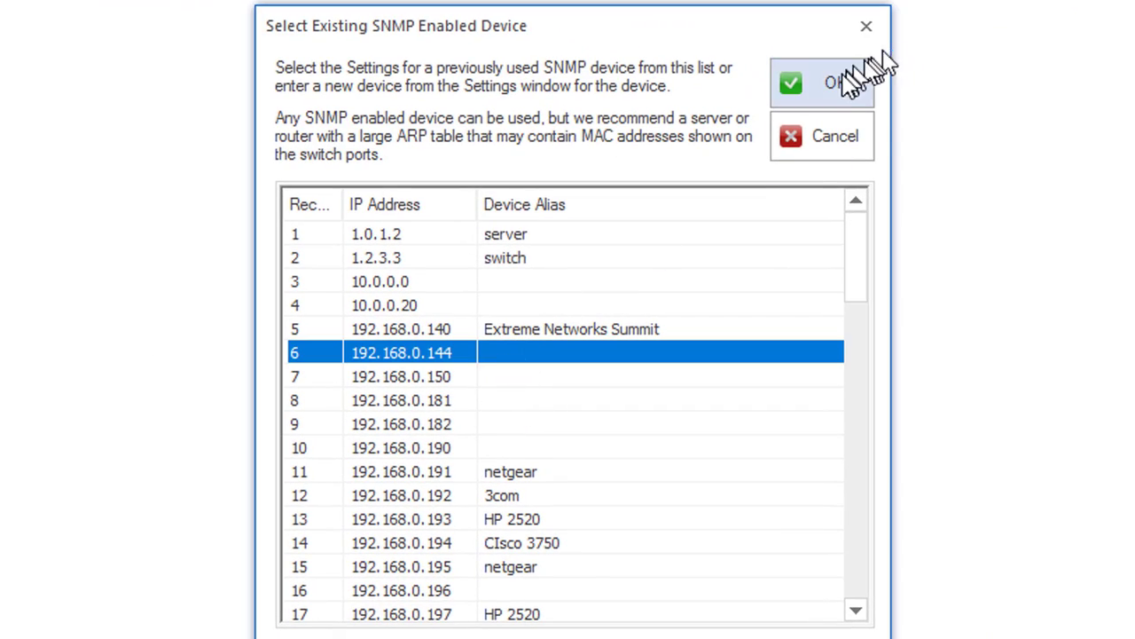
{"action": "left_click", "coordinate": [820, 82]}
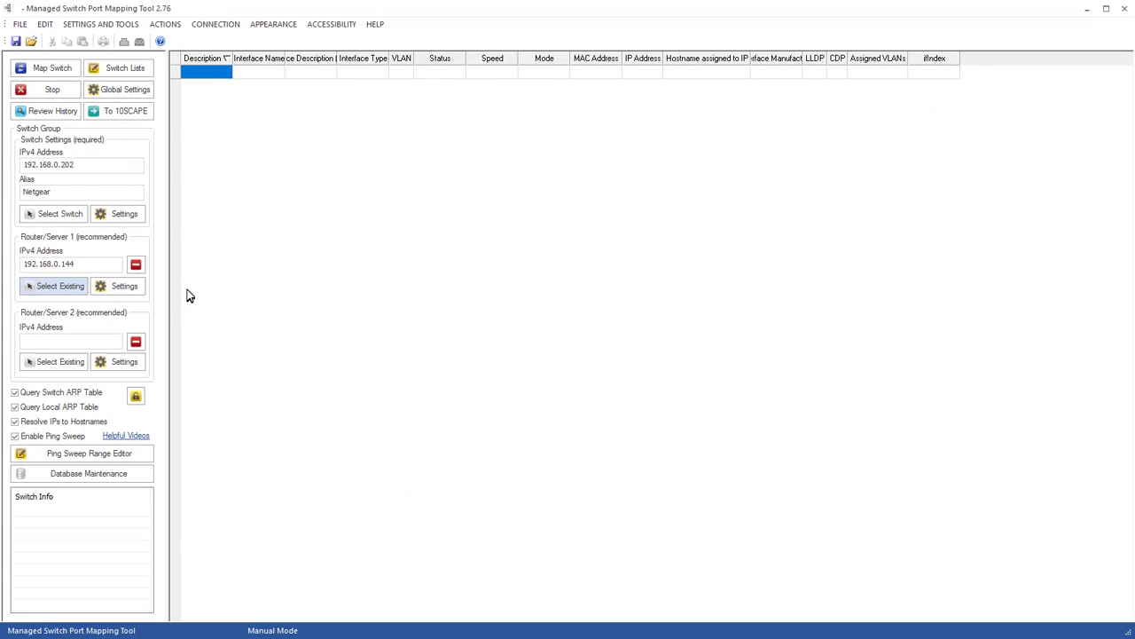
{"action": "mouse_move", "coordinate": [51, 68]}
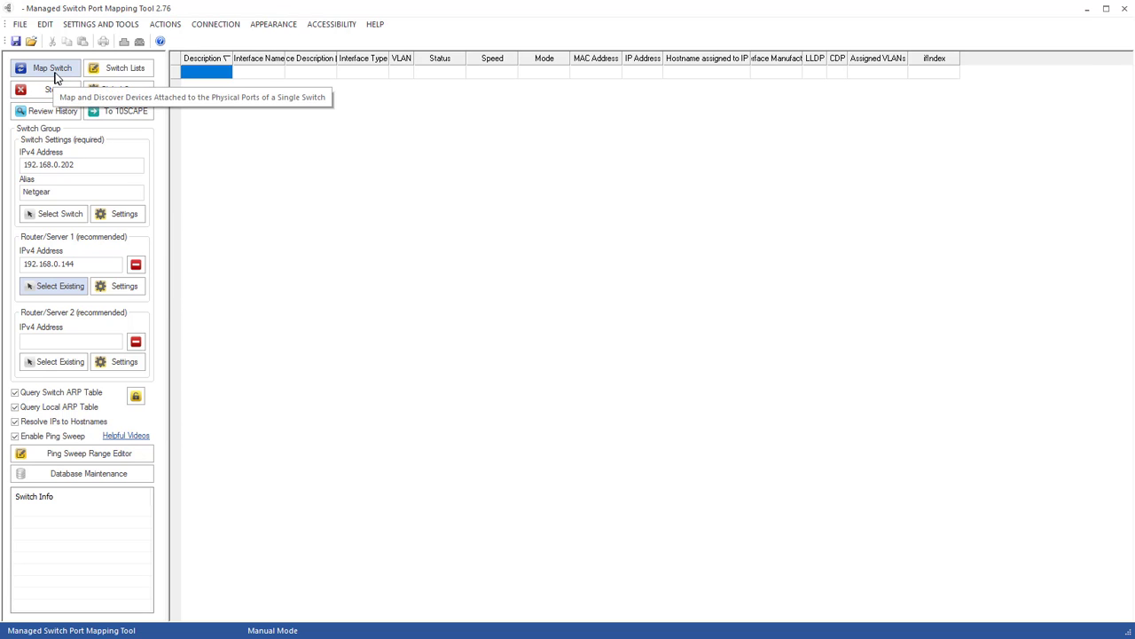
Map the Netgear switch's ports and scroll right across the resulting port table
{"action": "left_click", "coordinate": [50, 67]}
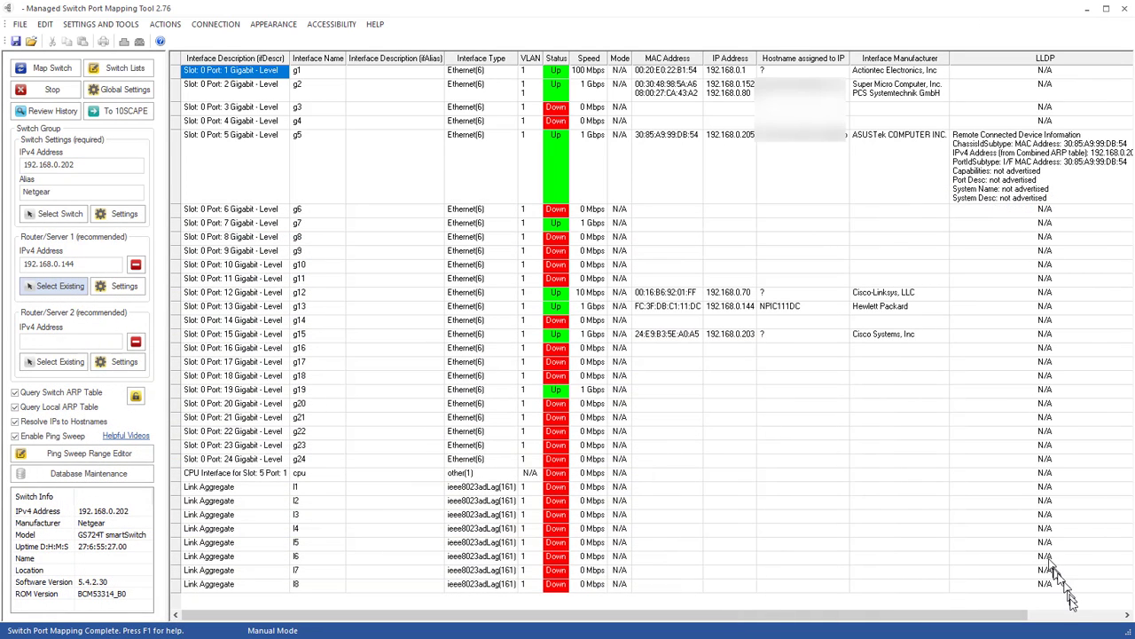
{"action": "scroll", "scroll_direction": "right", "scroll_amount": 3}
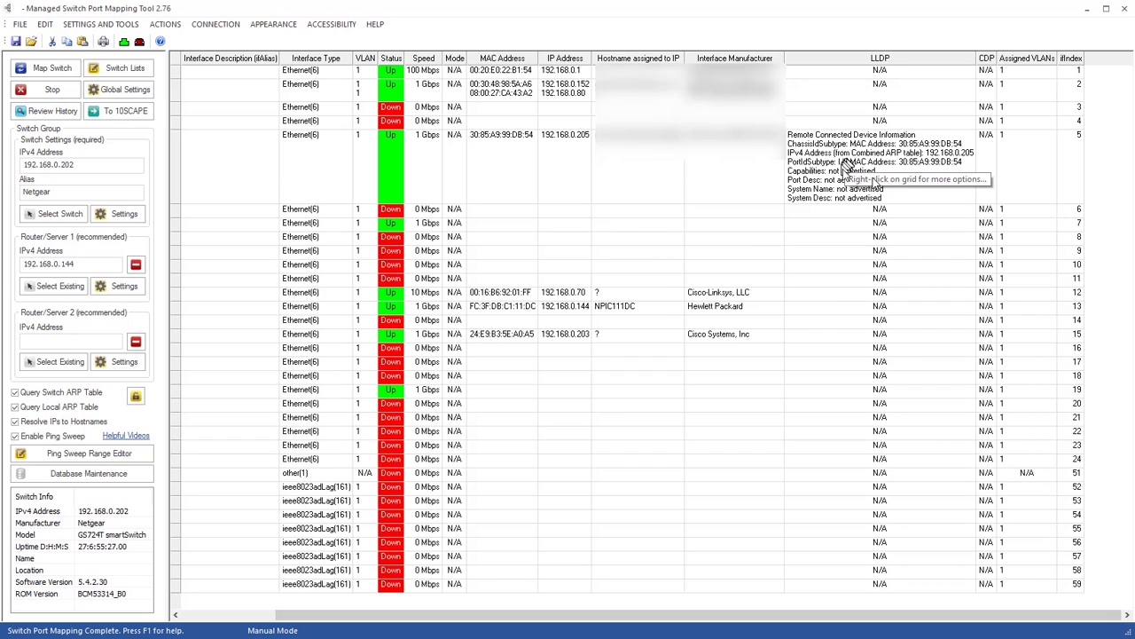
{"action": "mouse_move", "coordinate": [677, 373]}
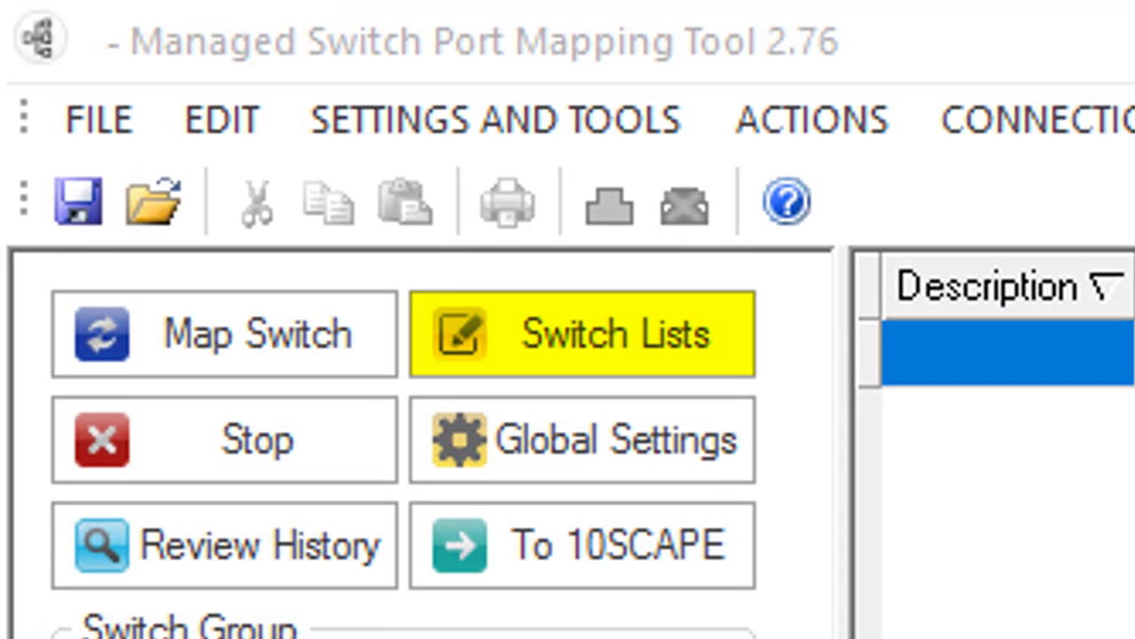
{"action": "mouse_move", "coordinate": [315, 381]}
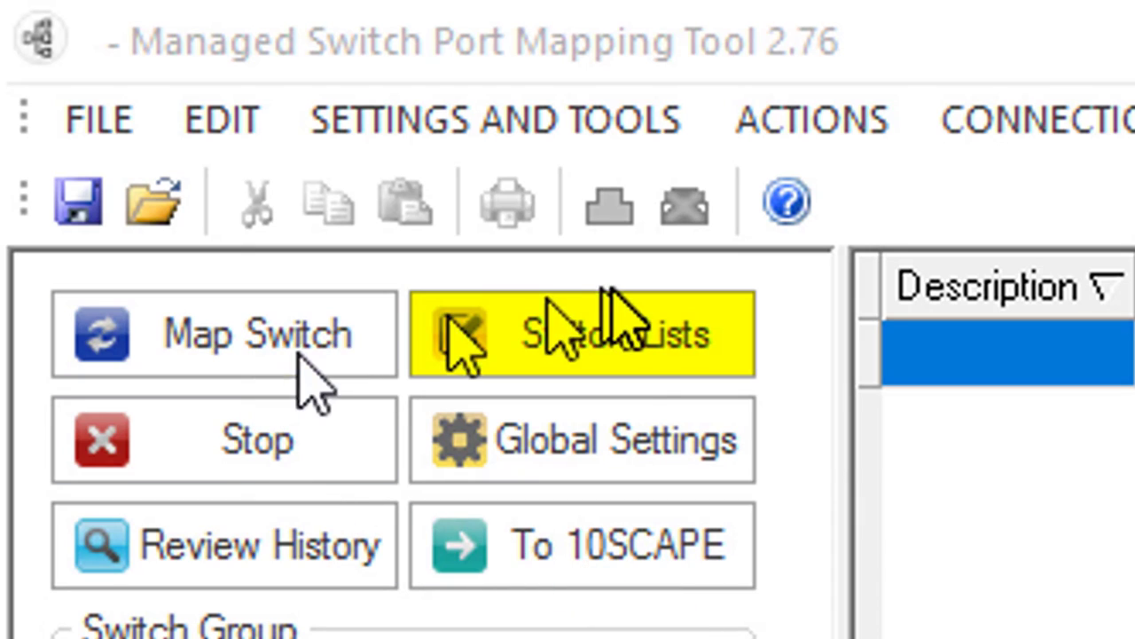
Bring up Switch Lists and the device settings editor showing 192.168.0.202's SNMP v2c settings
{"action": "left_click", "coordinate": [582, 333]}
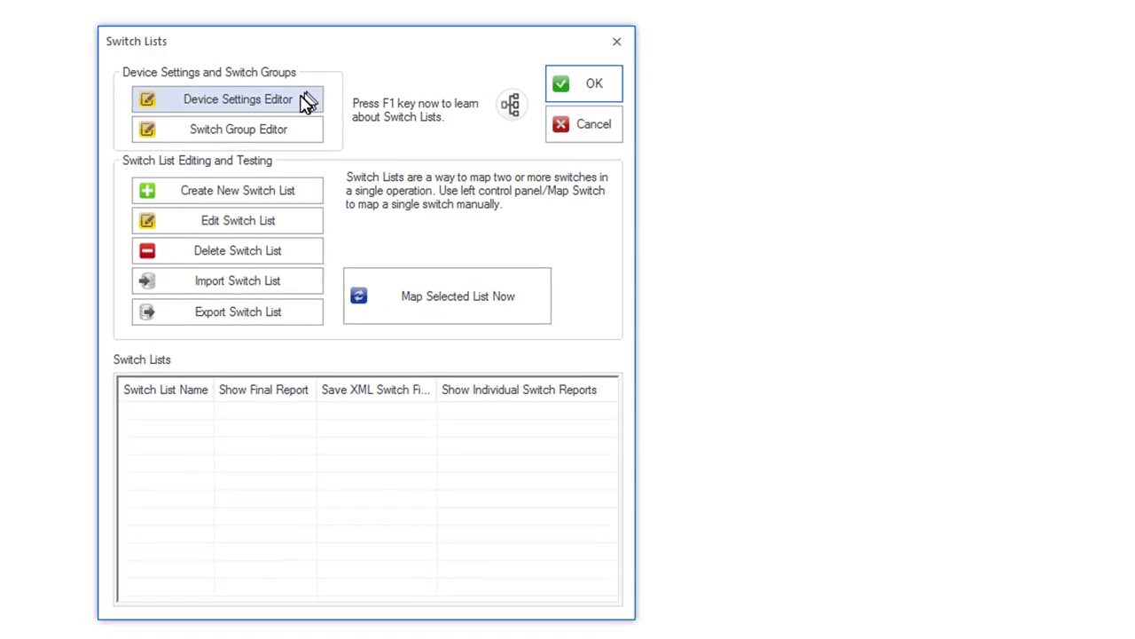
{"action": "left_click", "coordinate": [238, 99]}
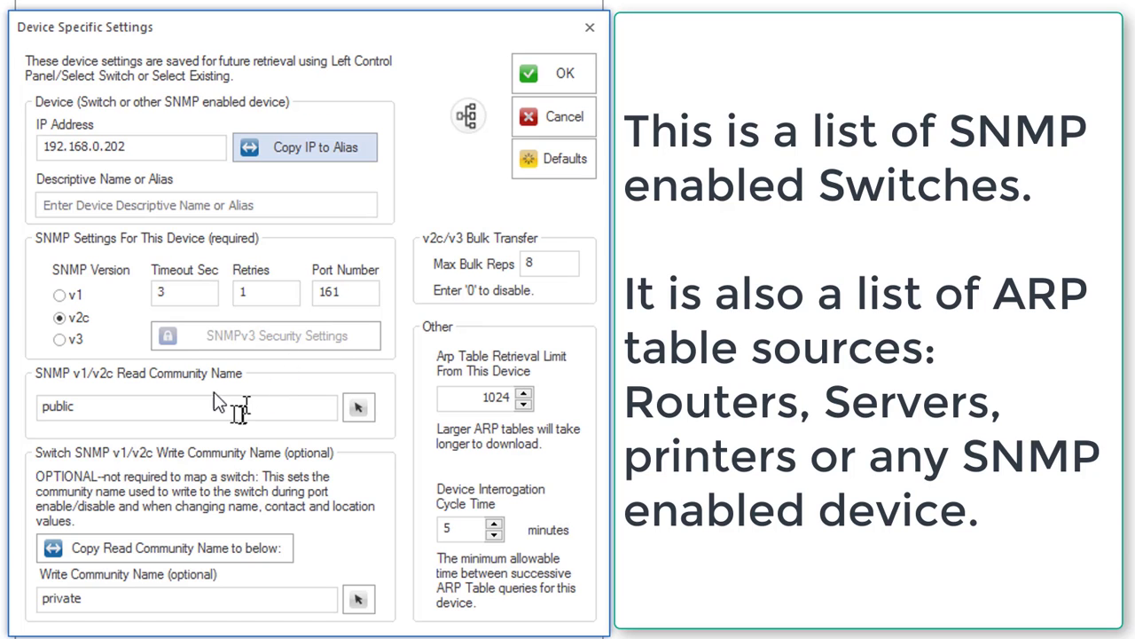
Save 192.168.0.202 with alias 'switch', replacing its existing entry
{"action": "left_click", "coordinate": [205, 204]}
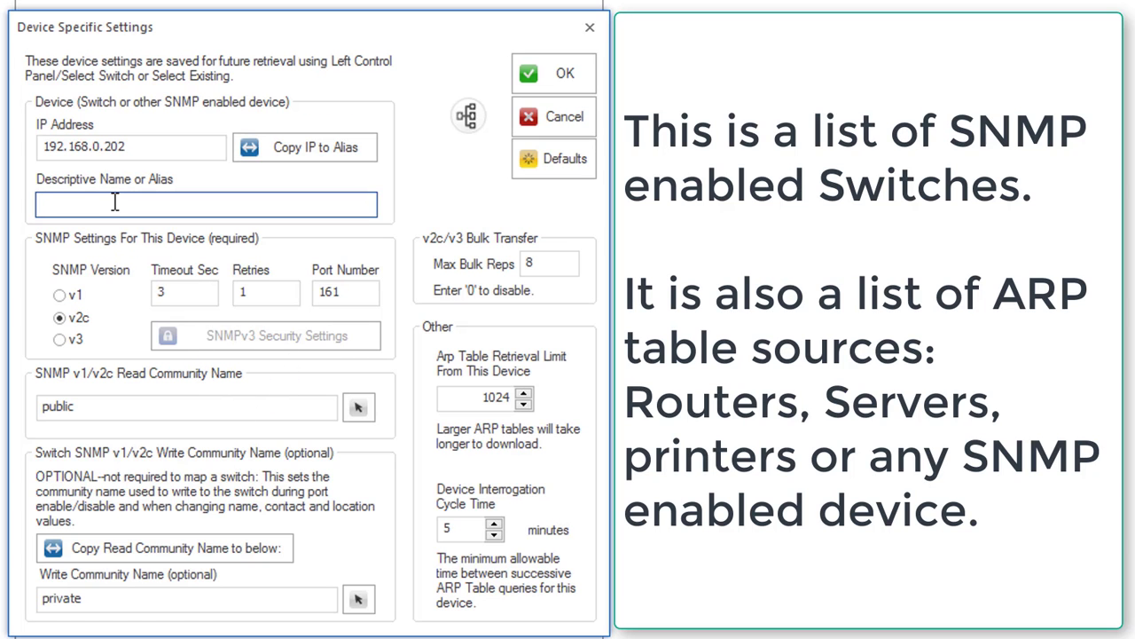
{"action": "type", "text": "switch"}
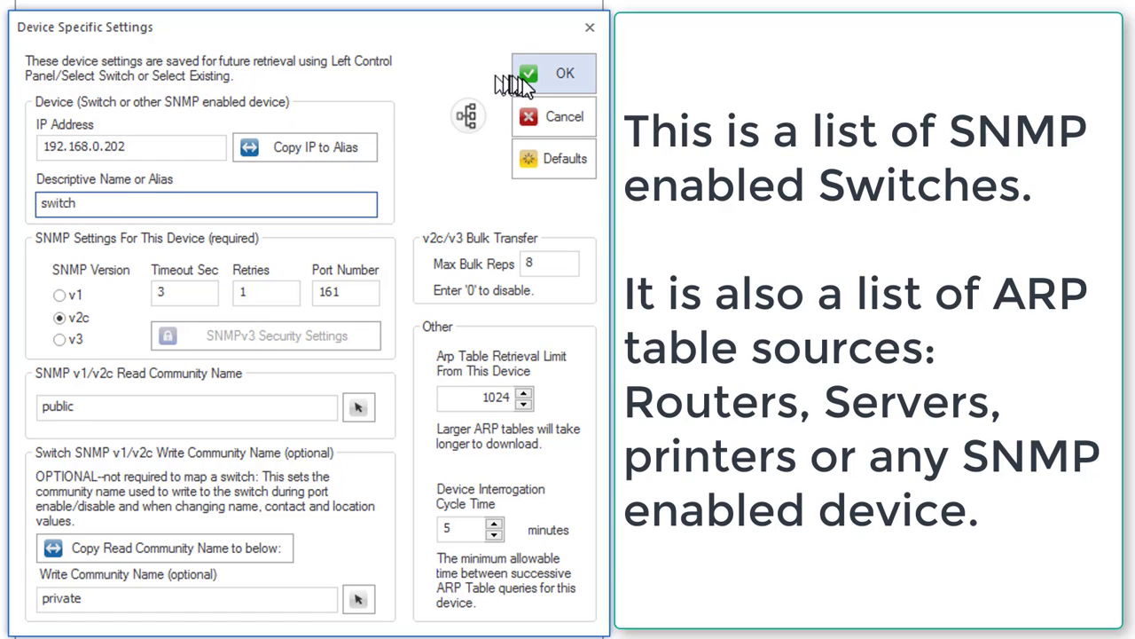
{"action": "left_click", "coordinate": [565, 73]}
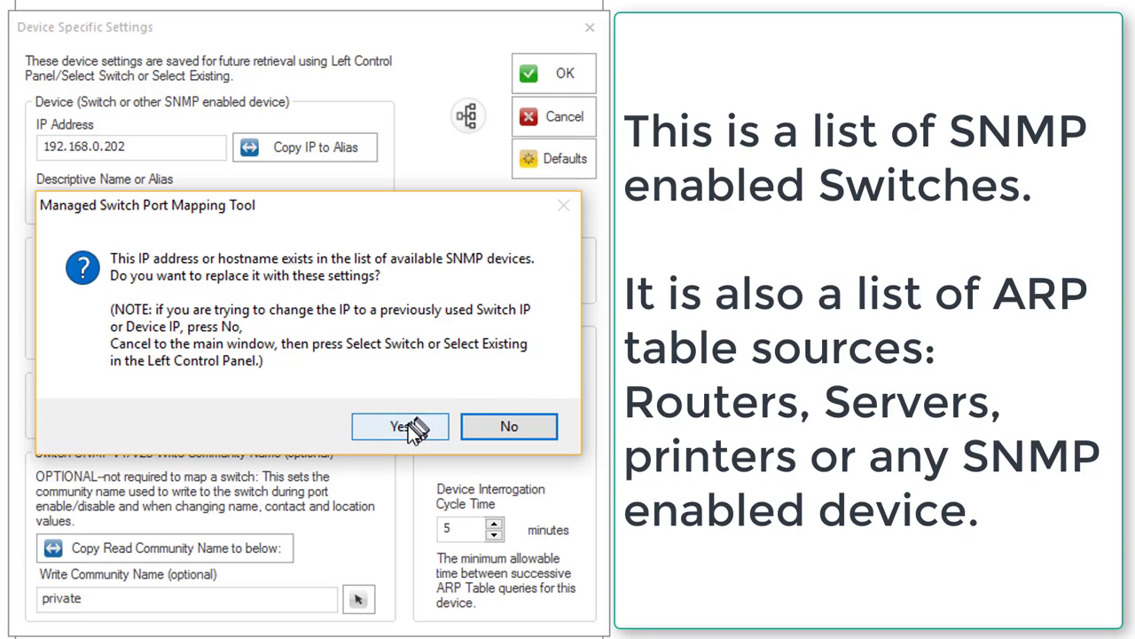
{"action": "left_click", "coordinate": [400, 426]}
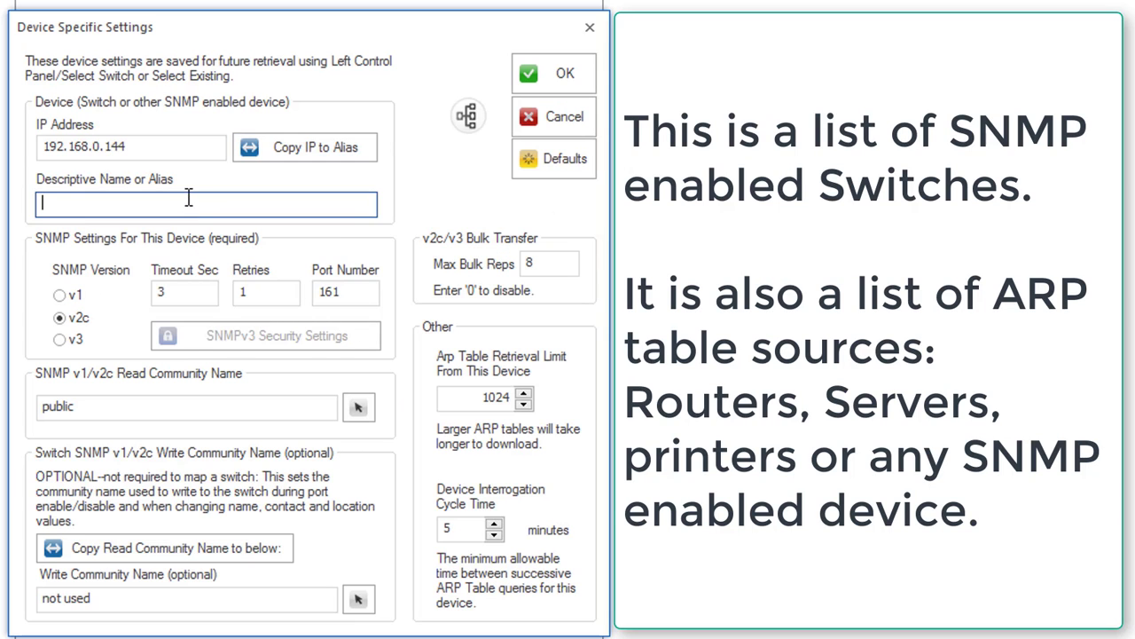
Save 192.168.0.144 with alias 'printer'
{"action": "type", "text": "printer"}
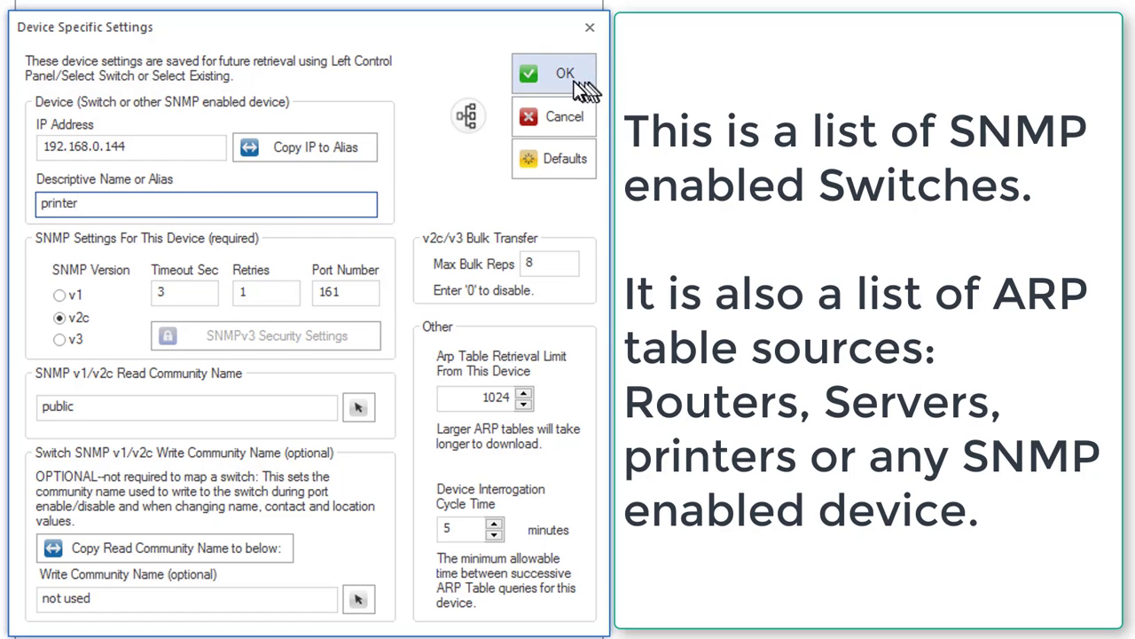
{"action": "left_click", "coordinate": [553, 72]}
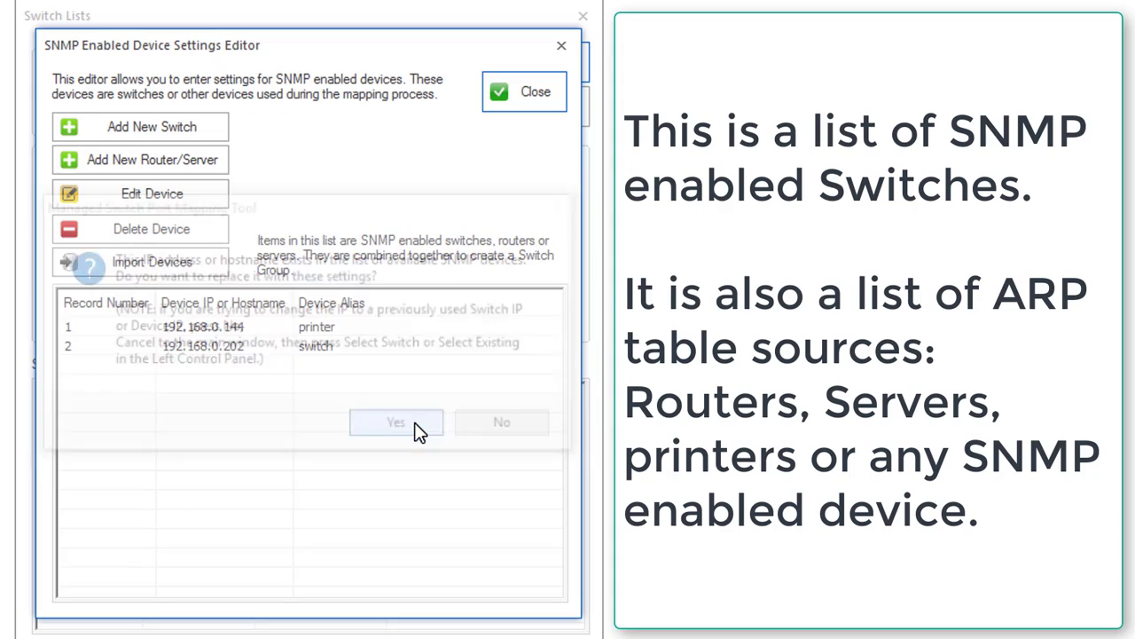
{"action": "left_click", "coordinate": [396, 421]}
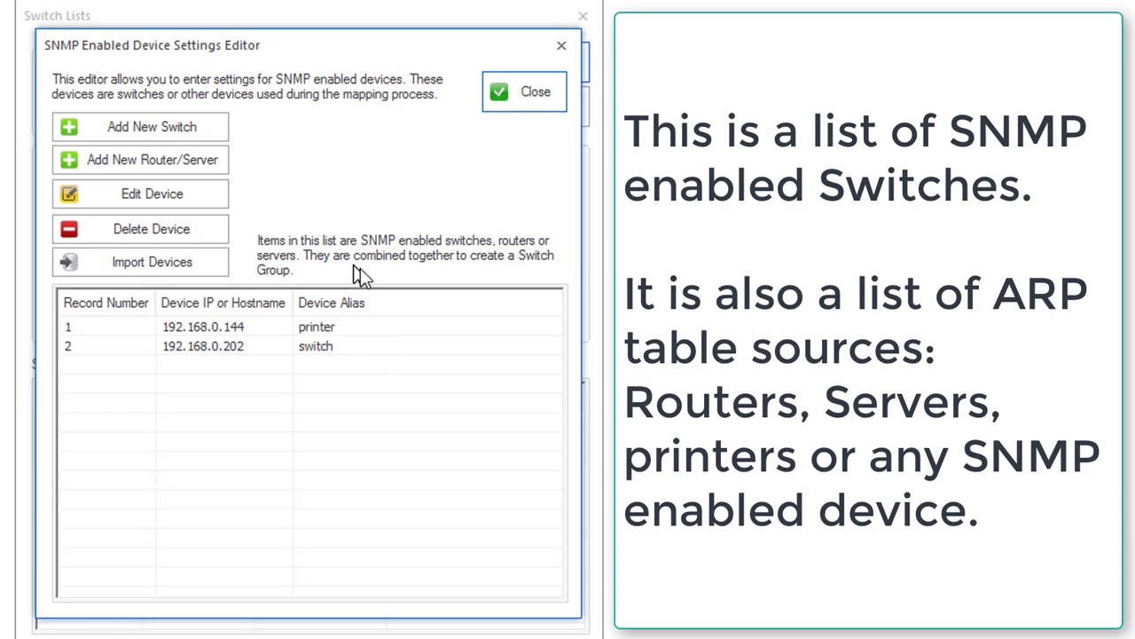
{"action": "mouse_move", "coordinate": [213, 271]}
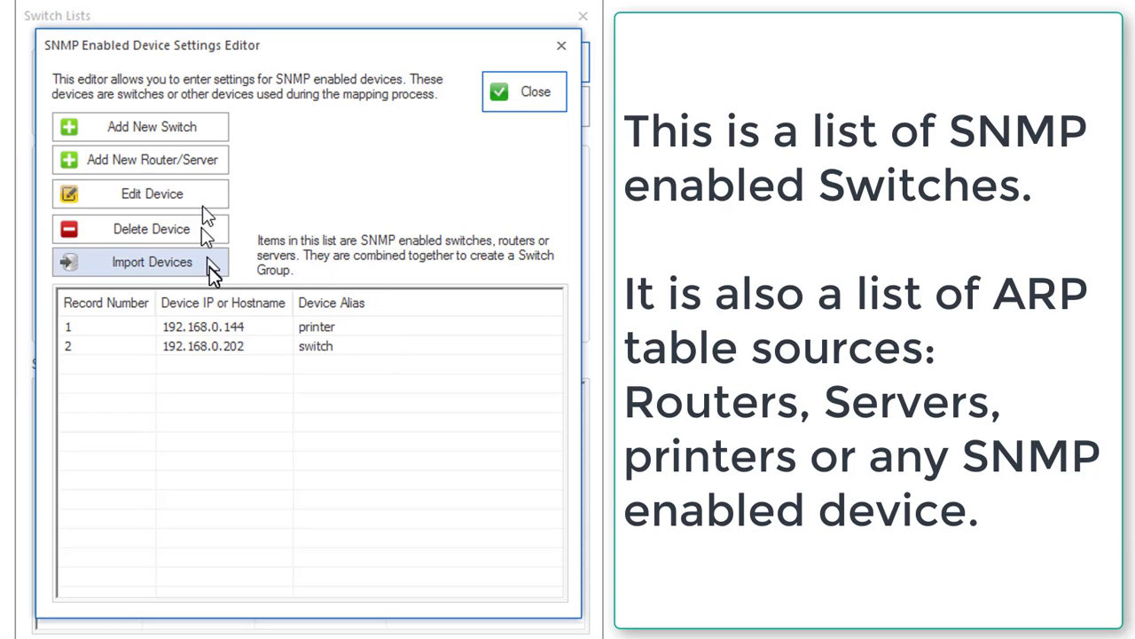
{"action": "mouse_move", "coordinate": [341, 320]}
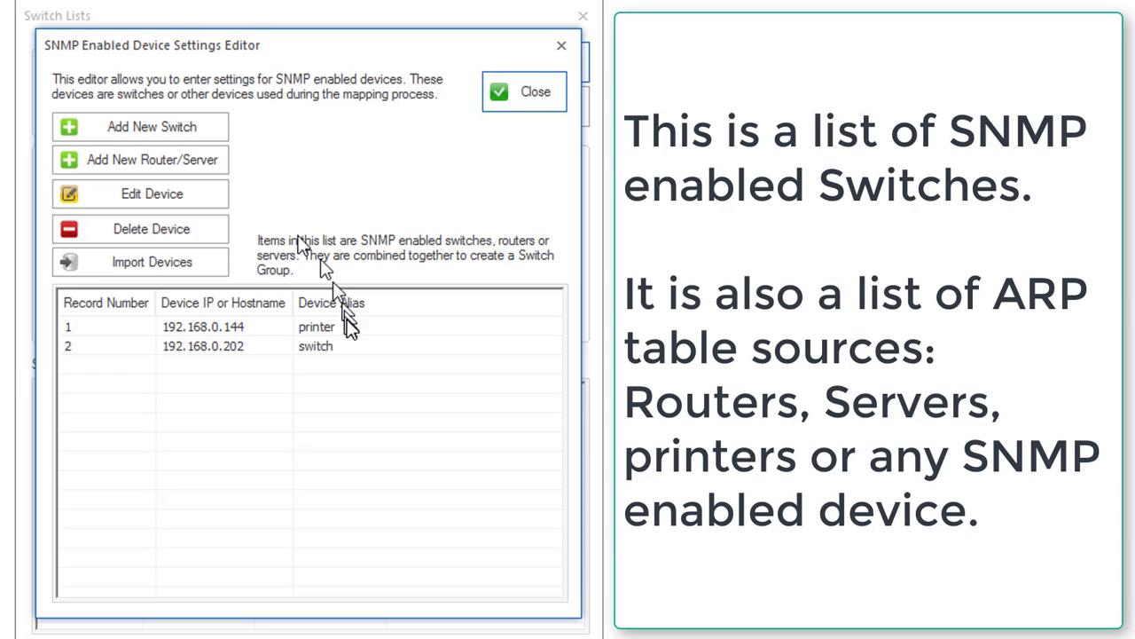
{"action": "mouse_move", "coordinate": [353, 329]}
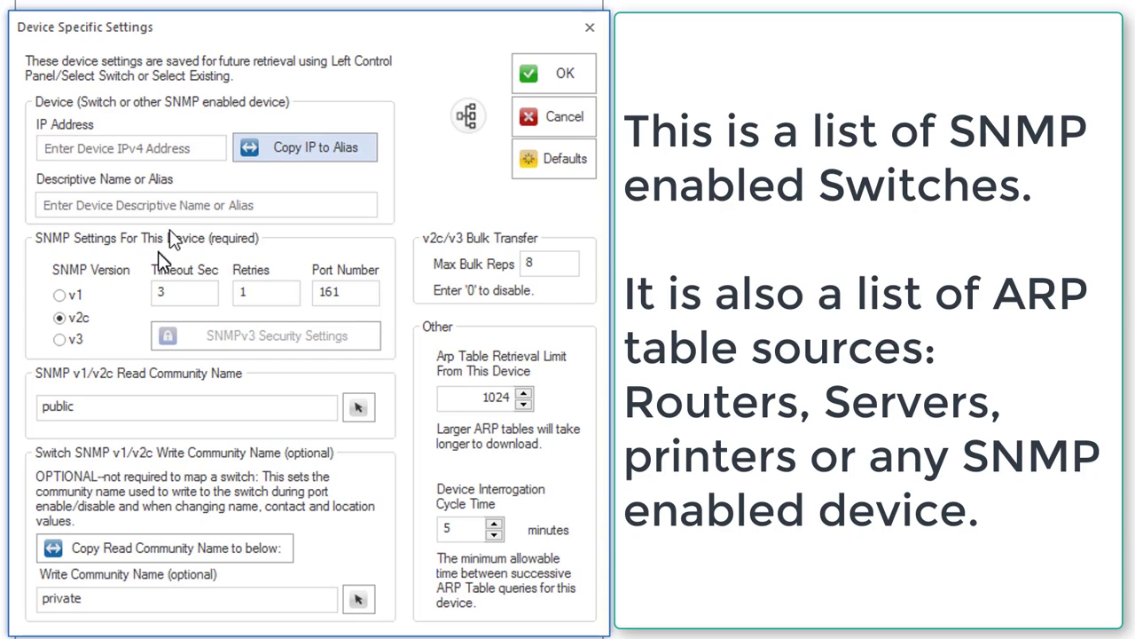
Add device 192.168.0.45 with alias 'zyxel' to the SNMP device list
{"action": "left_click", "coordinate": [131, 147]}
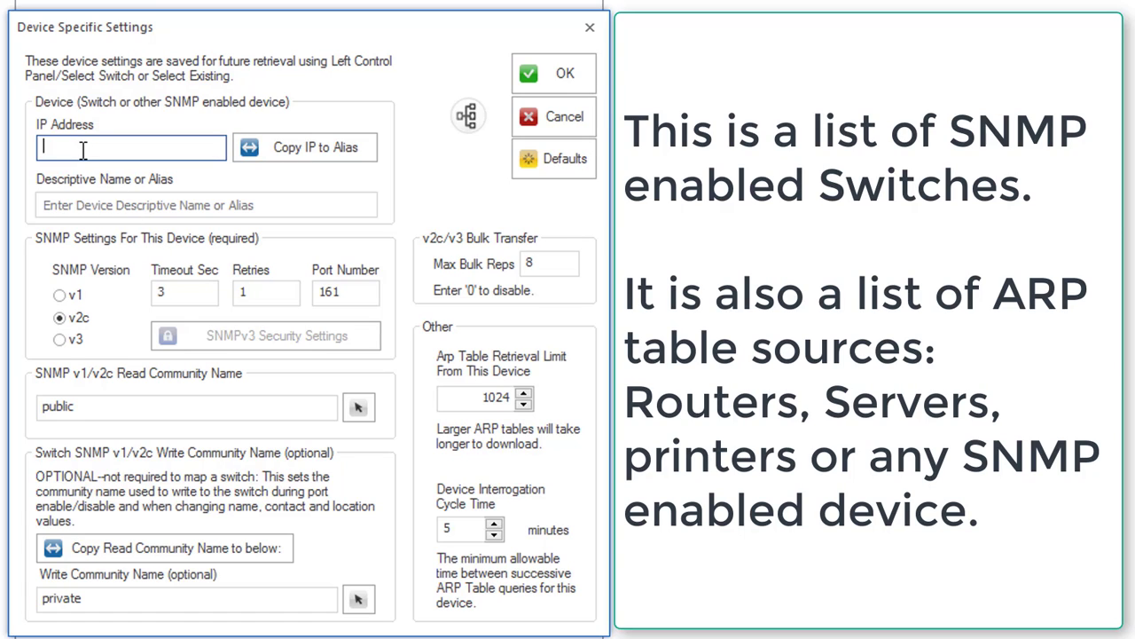
{"action": "type", "text": "192"}
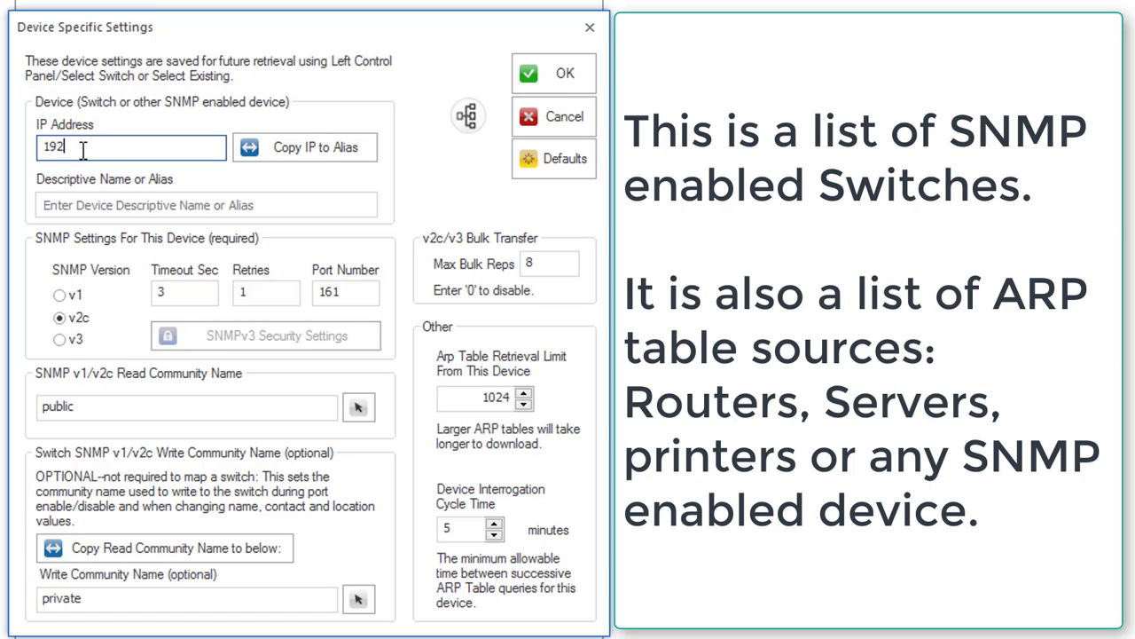
{"action": "type", "text": ".168.0.45"}
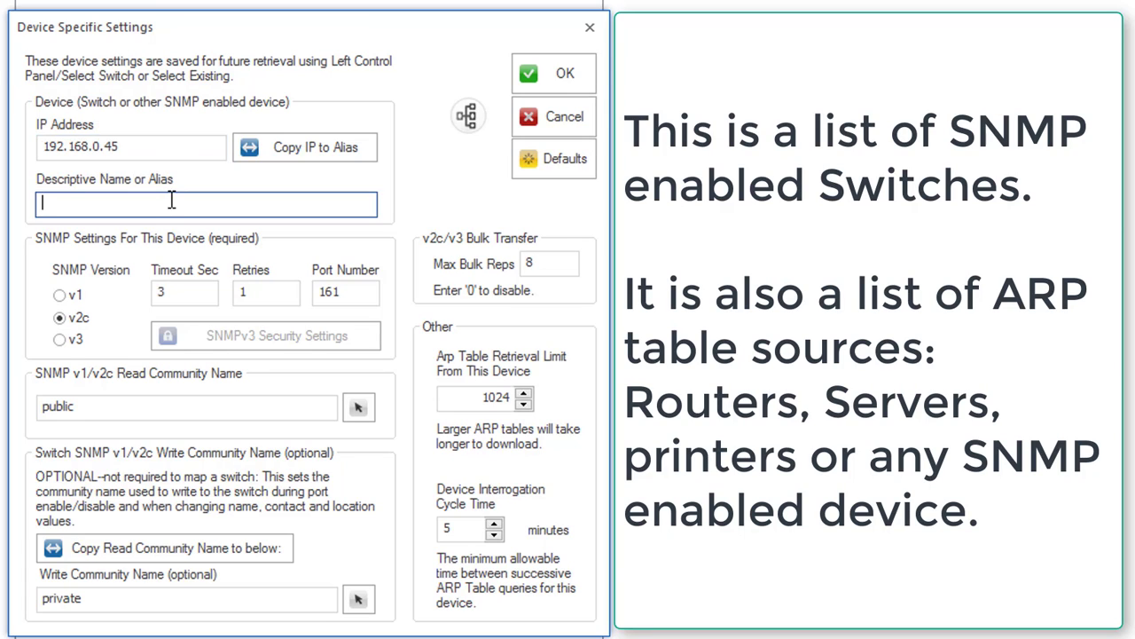
{"action": "type", "text": "xy"}
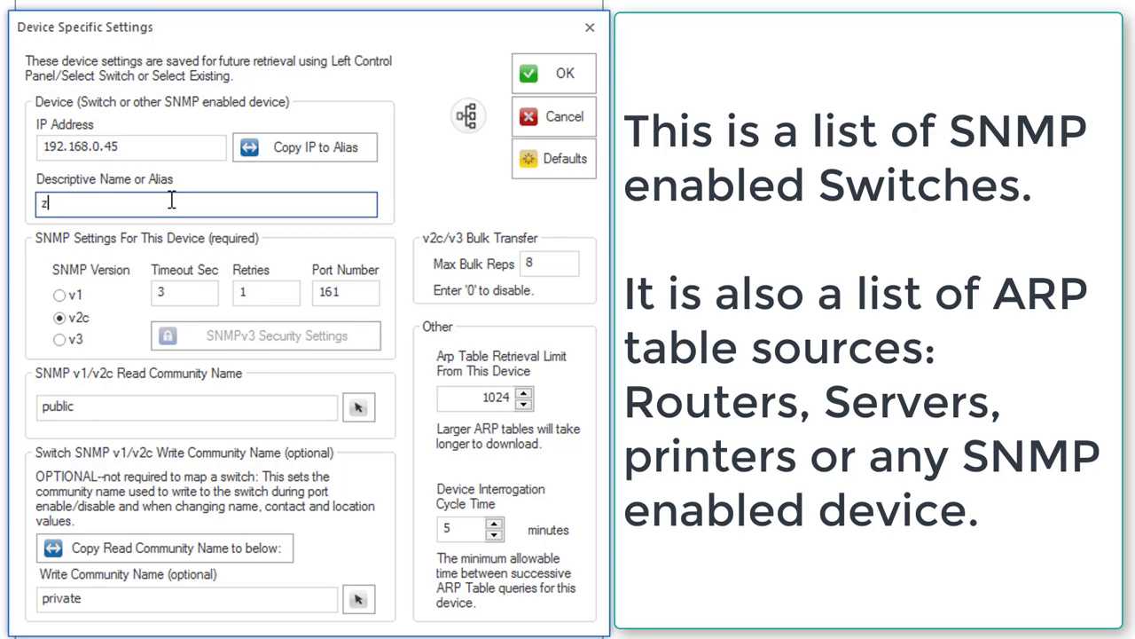
{"action": "type", "text": "yxel"}
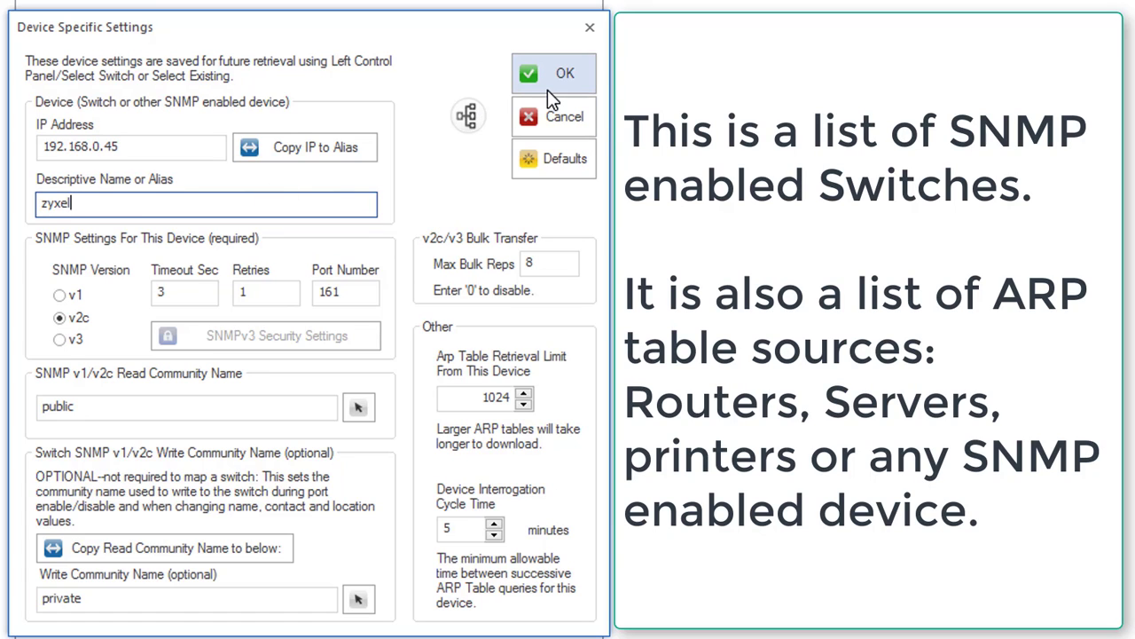
{"action": "left_click", "coordinate": [553, 73]}
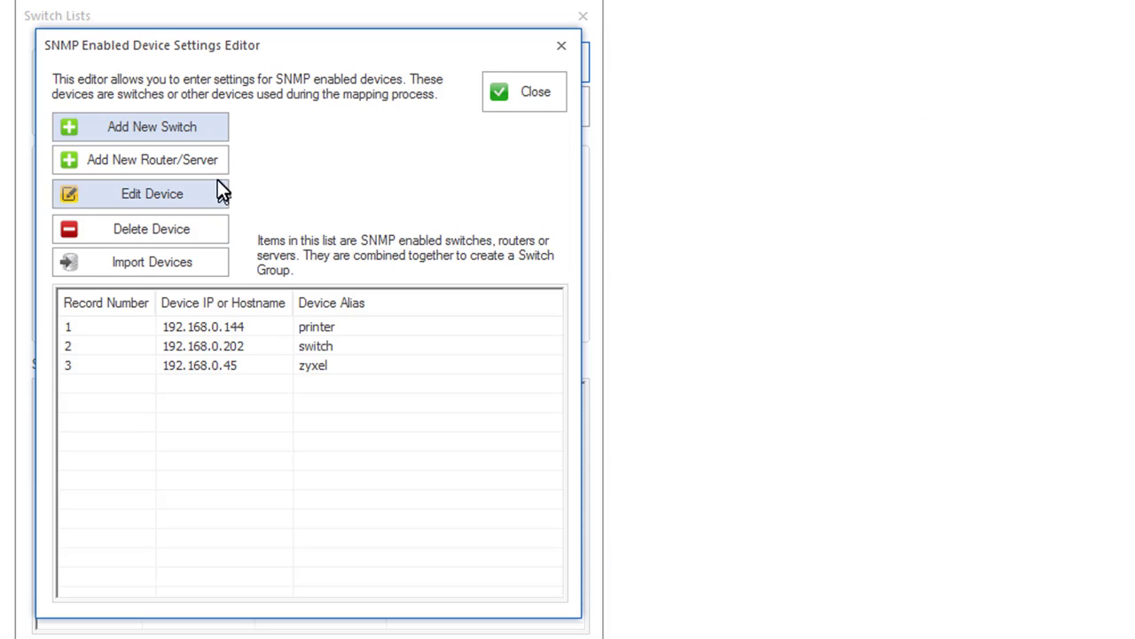
Close the SNMP device editor, show the switch groups and select the zyxel group
{"action": "left_click", "coordinate": [523, 92]}
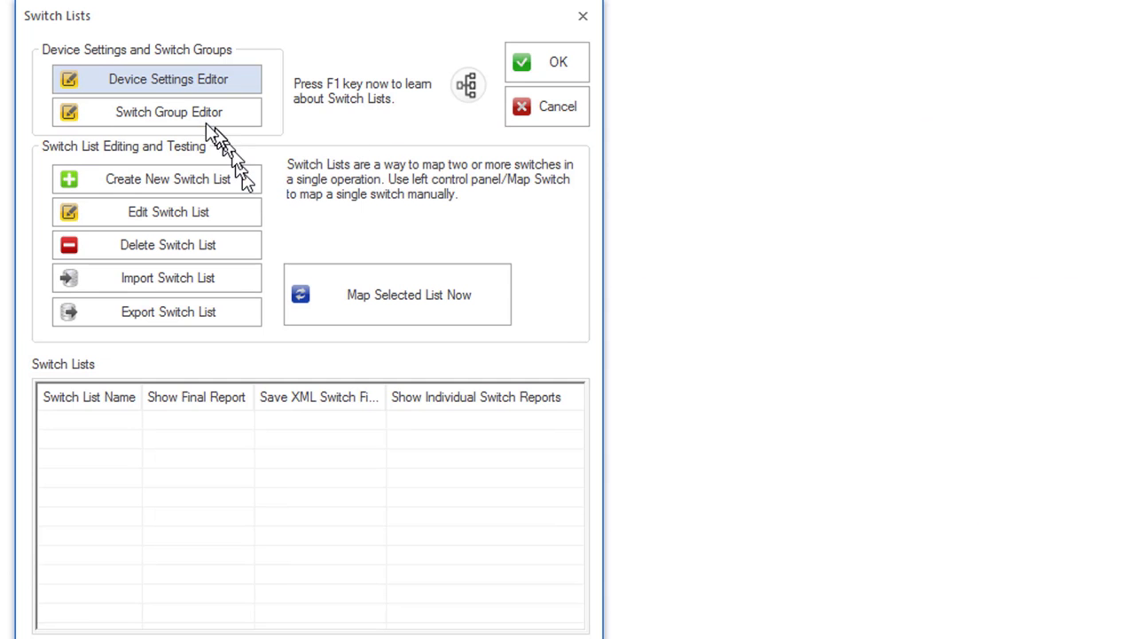
{"action": "left_click", "coordinate": [168, 112]}
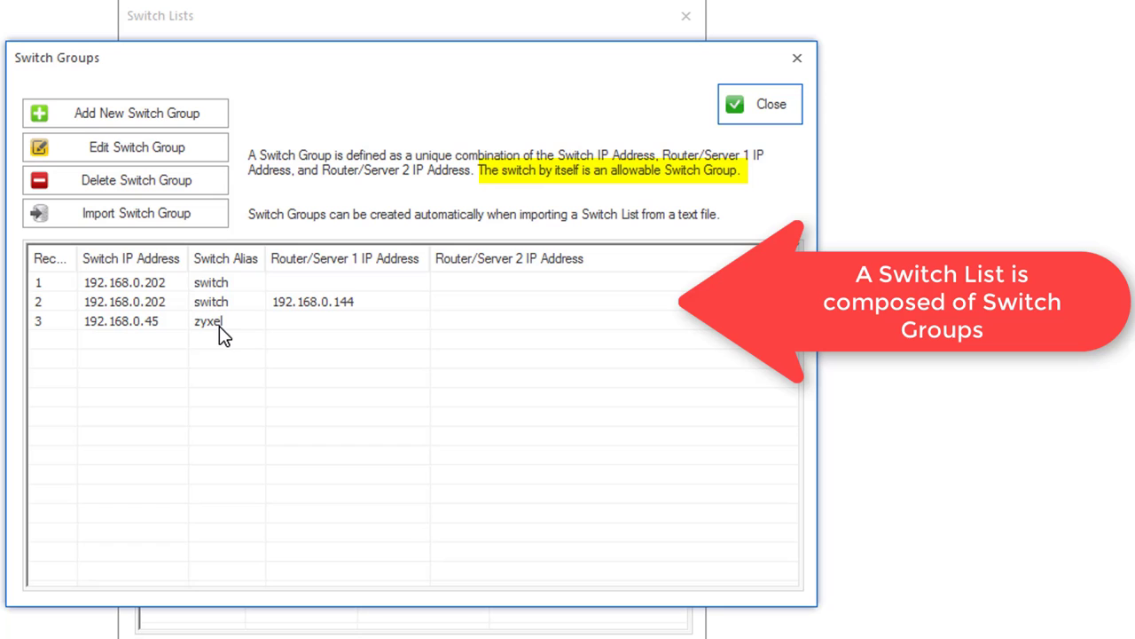
{"action": "left_click", "coordinate": [124, 321]}
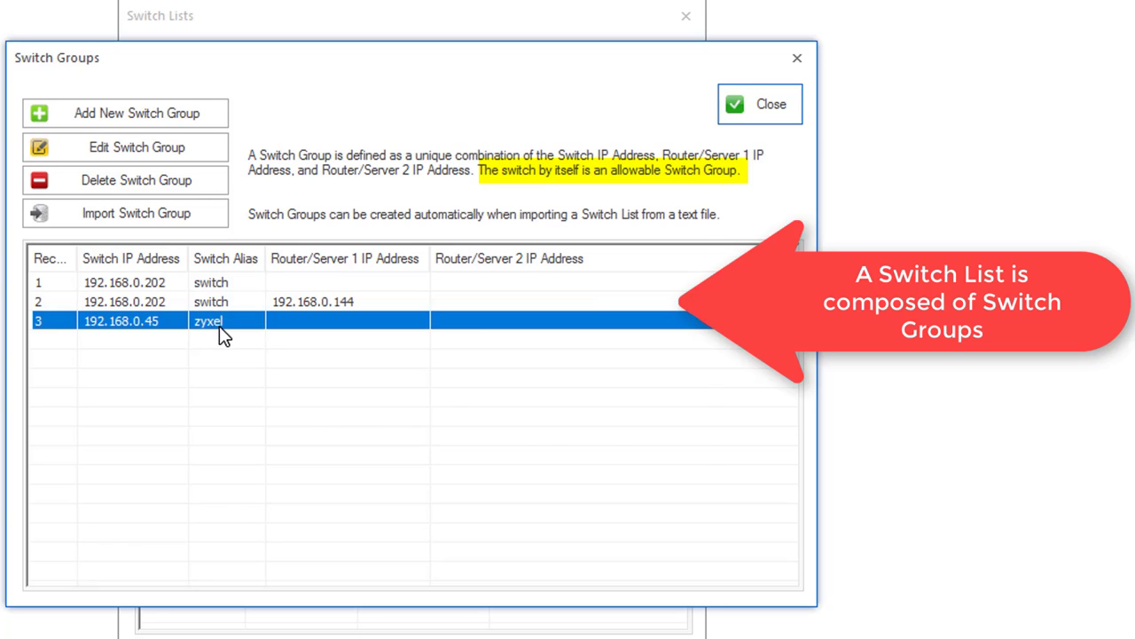
Enable Ping Sweep on the 192.168.0.45 zyxel switch group and save it
{"action": "left_click", "coordinate": [137, 147]}
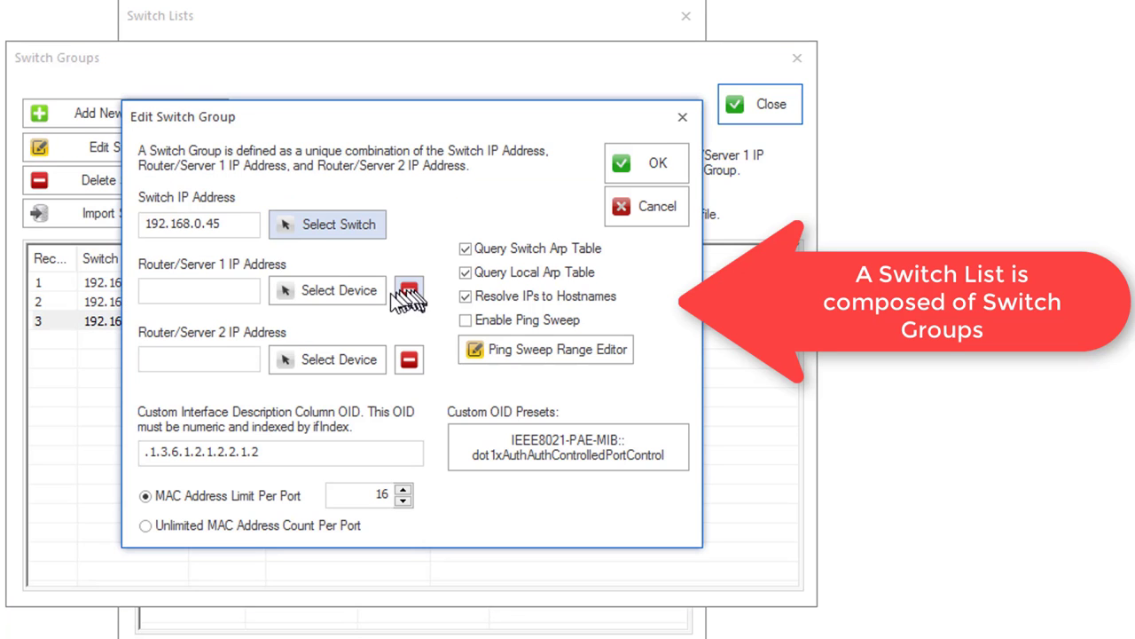
{"action": "left_click", "coordinate": [327, 290]}
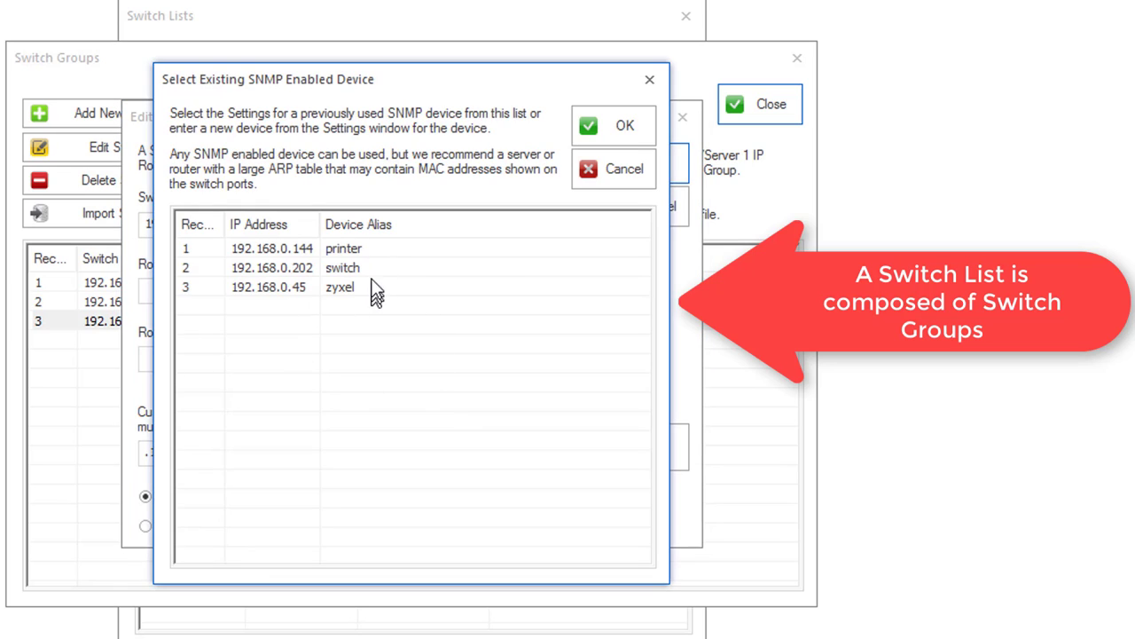
{"action": "mouse_move", "coordinate": [581, 196]}
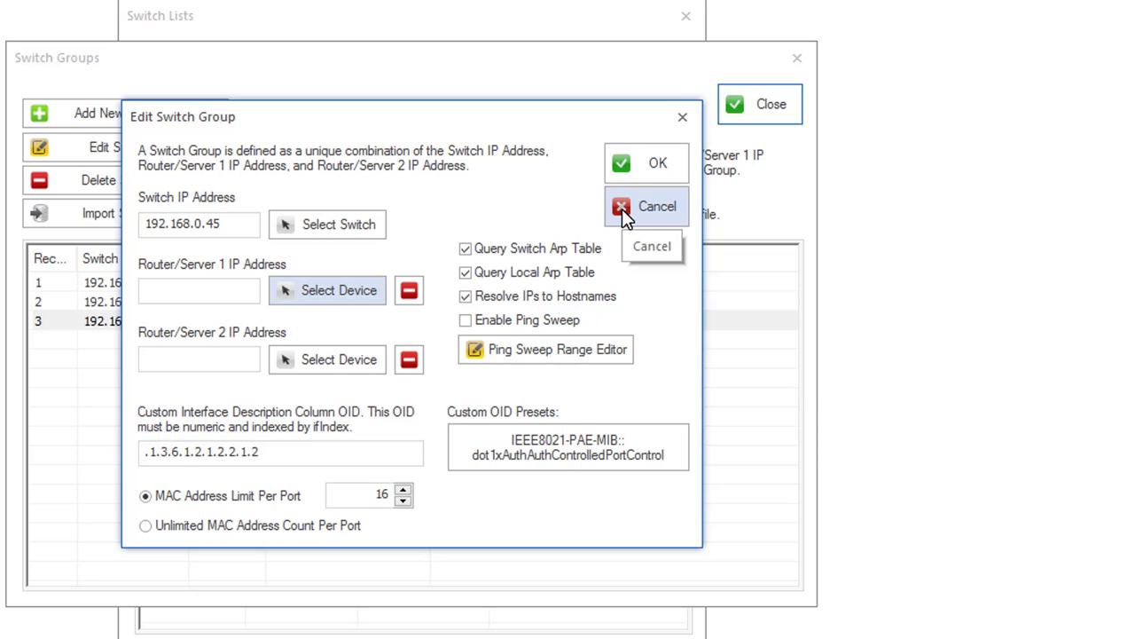
{"action": "mouse_move", "coordinate": [638, 296]}
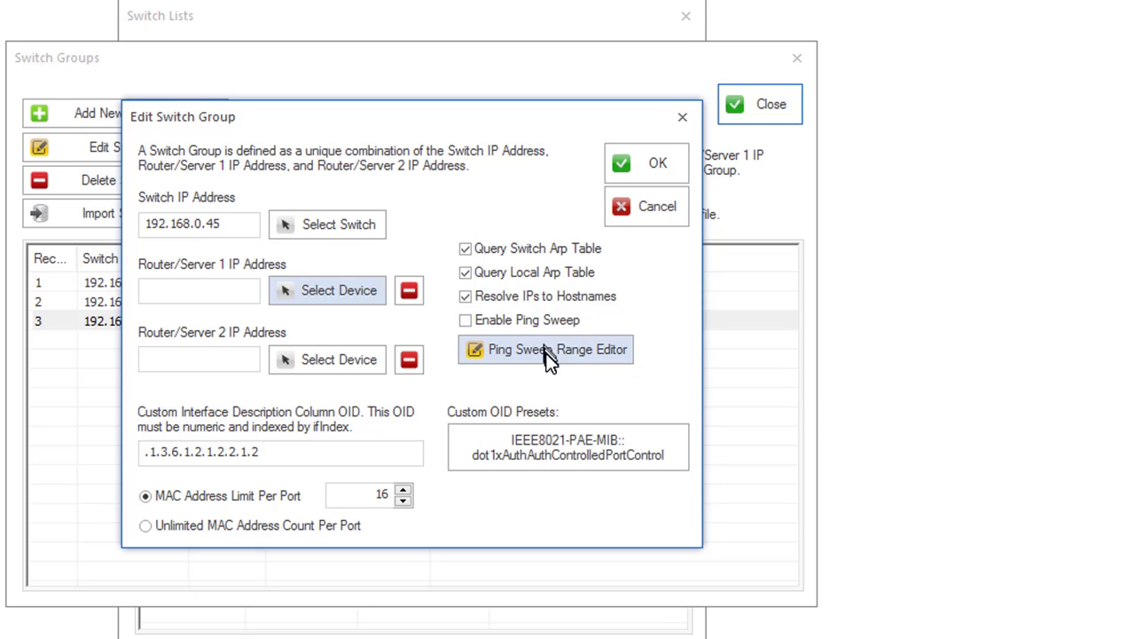
{"action": "mouse_move", "coordinate": [550, 354]}
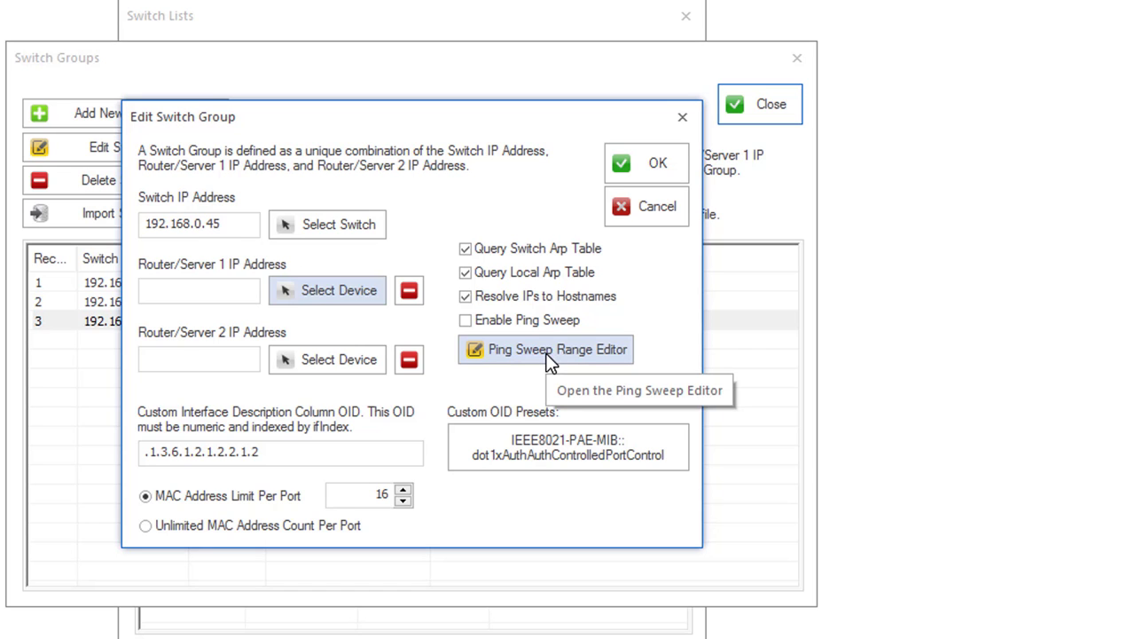
{"action": "mouse_move", "coordinate": [550, 362]}
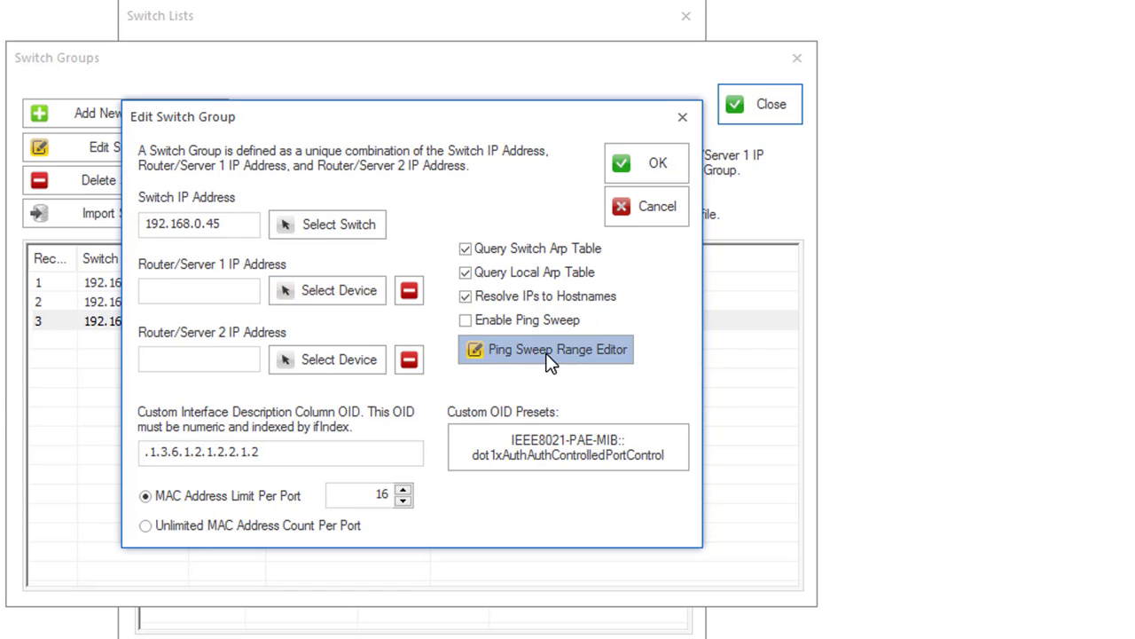
{"action": "left_click", "coordinate": [545, 348]}
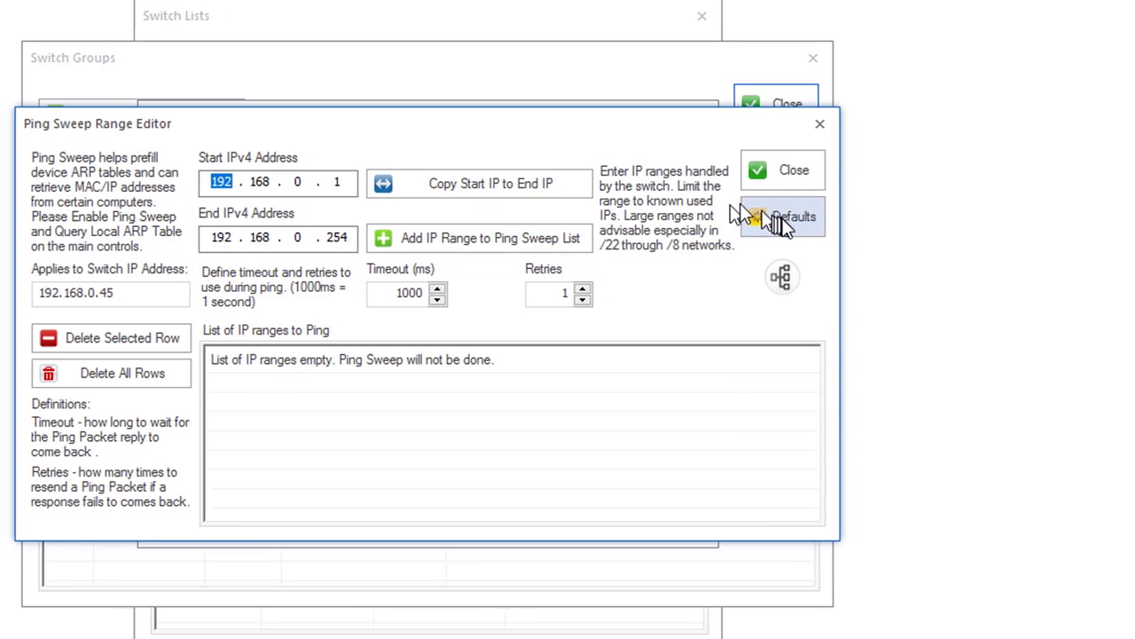
{"action": "left_click", "coordinate": [781, 216]}
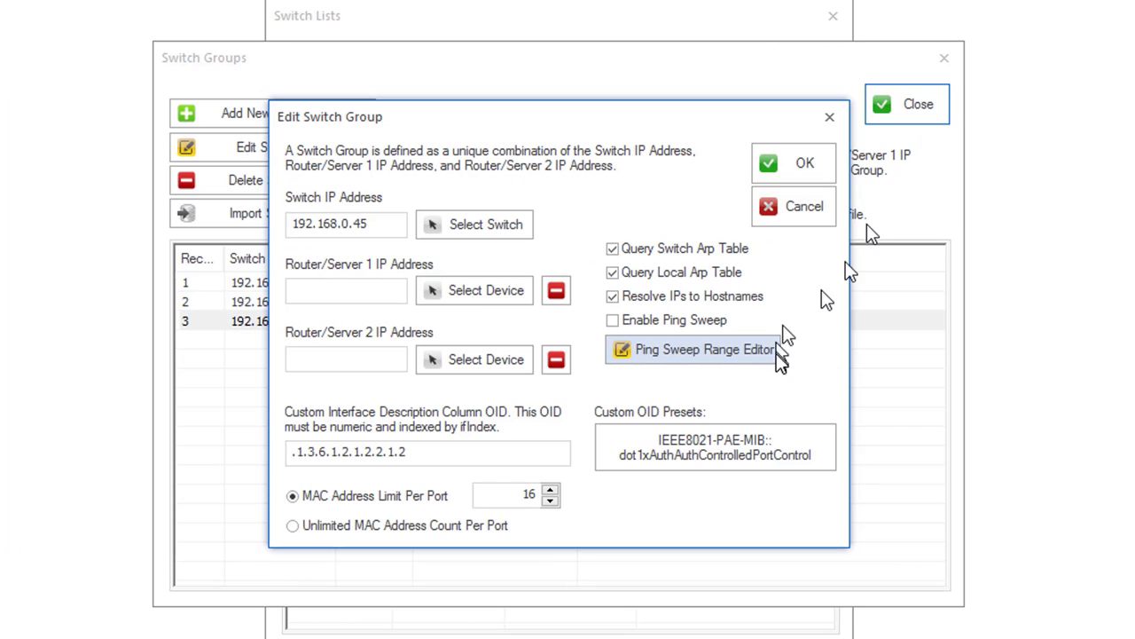
{"action": "left_click", "coordinate": [612, 319]}
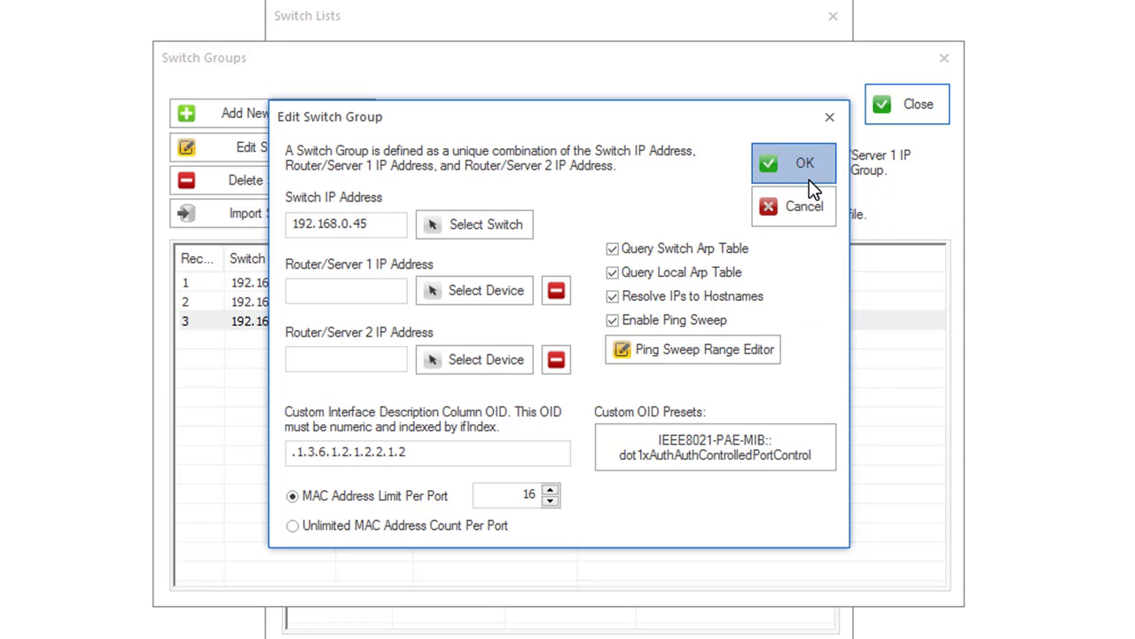
{"action": "left_click", "coordinate": [792, 163]}
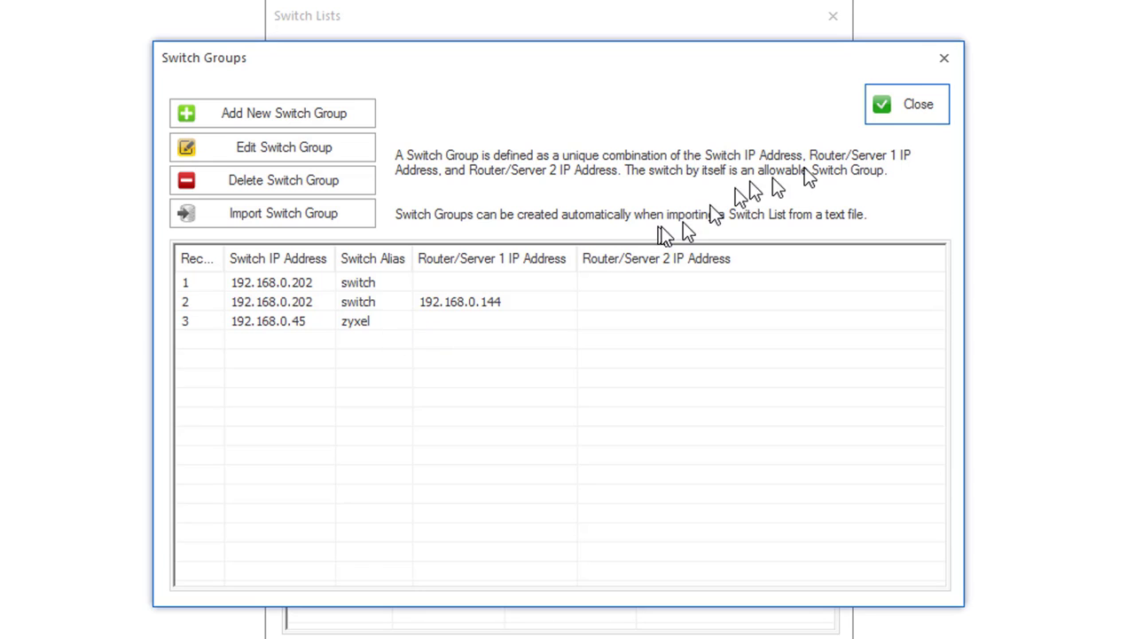
{"action": "mouse_move", "coordinate": [922, 116]}
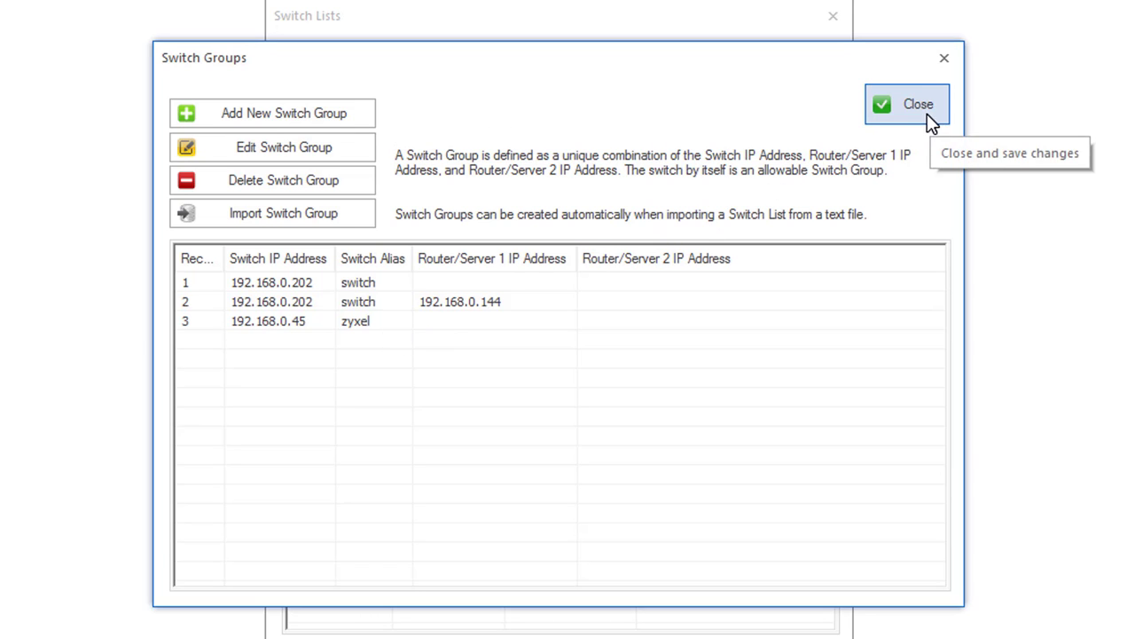
{"action": "mouse_move", "coordinate": [294, 335]}
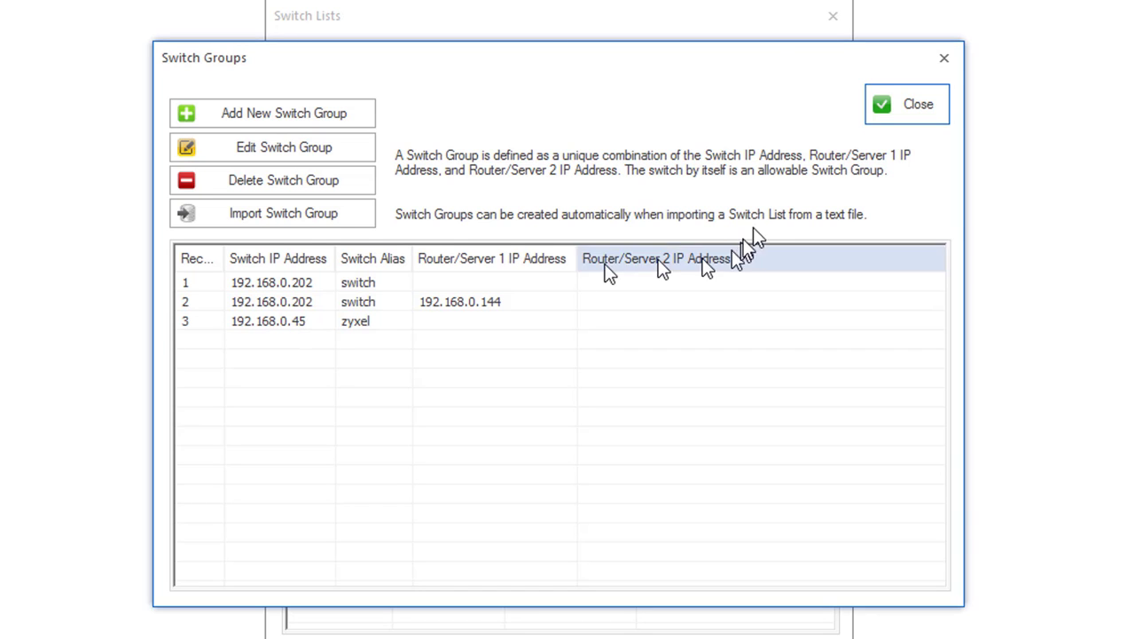
Close the Switch Groups editor and return to the SNMP device settings editor
{"action": "left_click", "coordinate": [907, 103]}
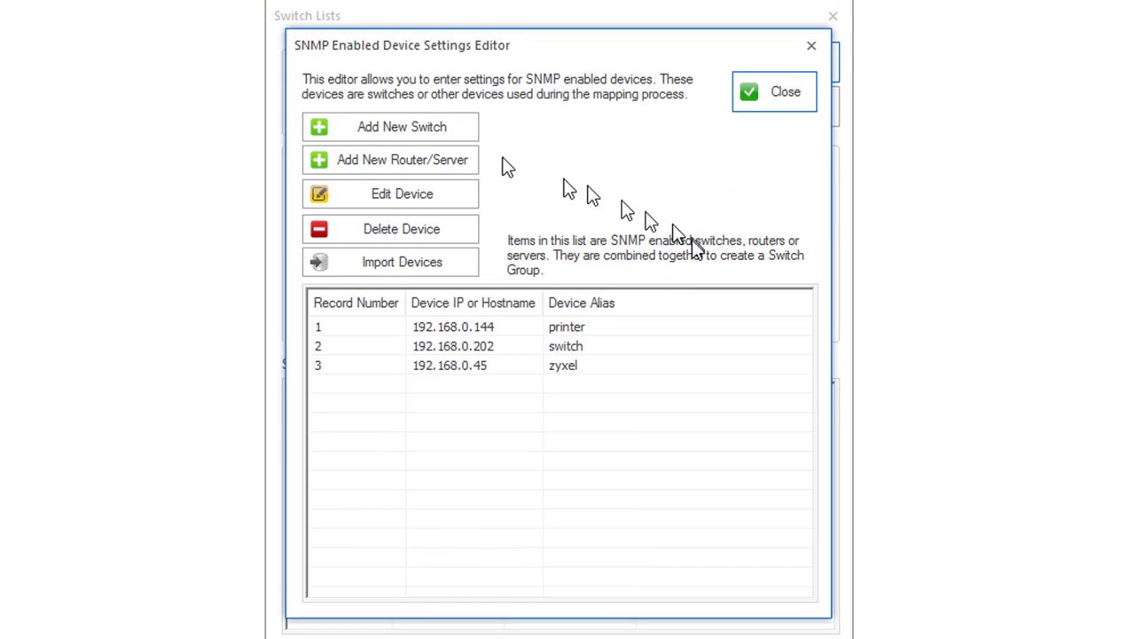
Add switch 192.168.0.233 aliased '2960' to the device list, then close the list
{"action": "left_click", "coordinate": [401, 126]}
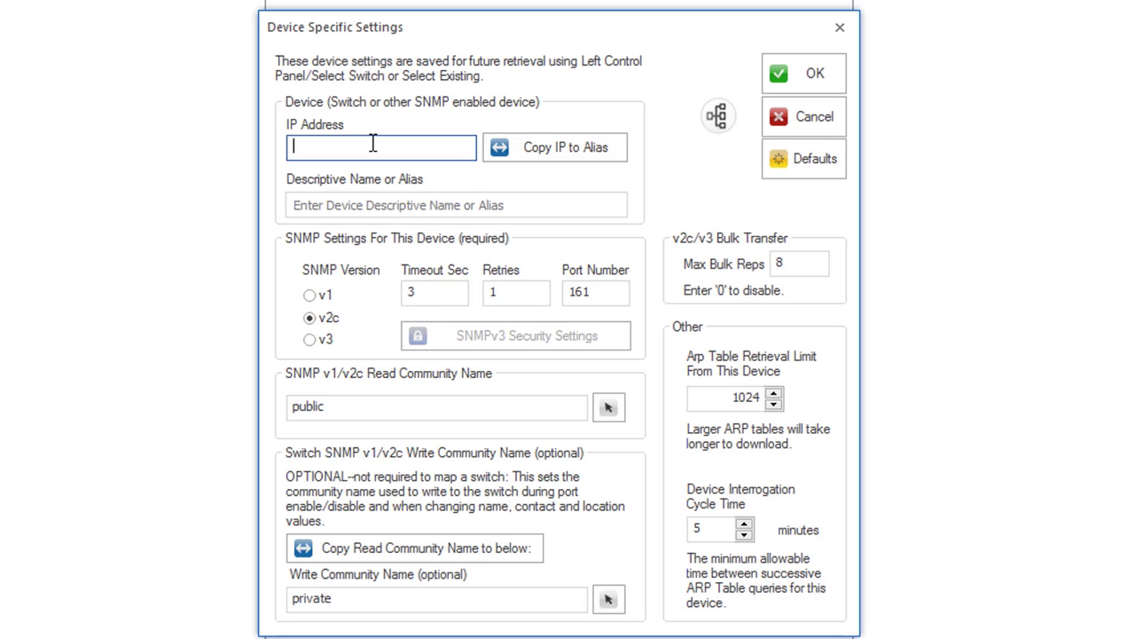
{"action": "type", "text": "192.168.0.233"}
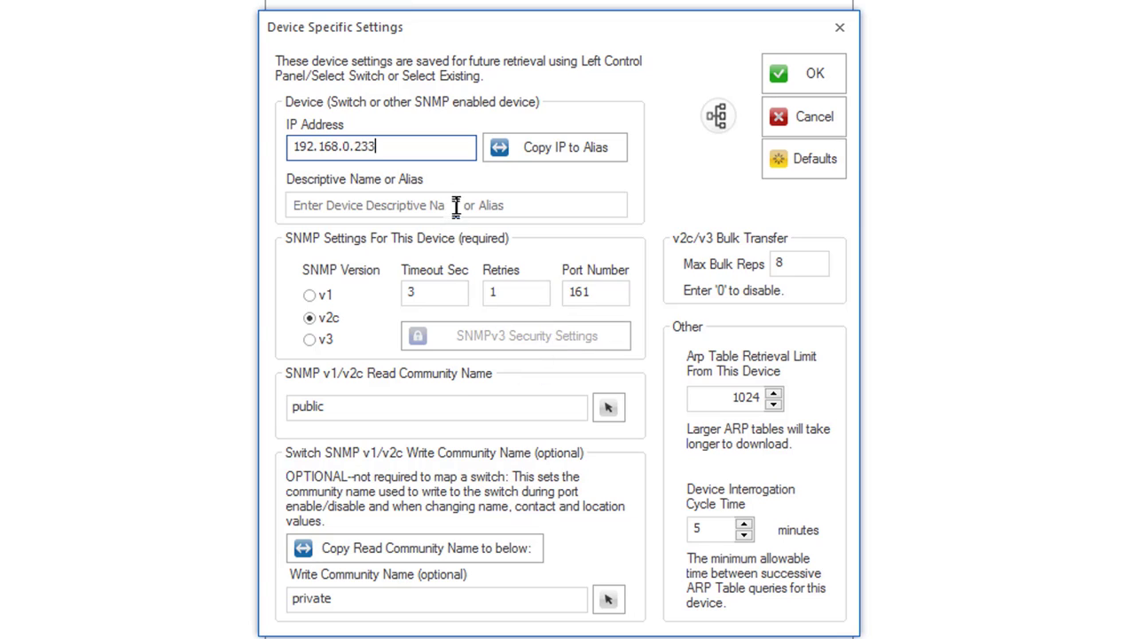
{"action": "type", "text": "29"}
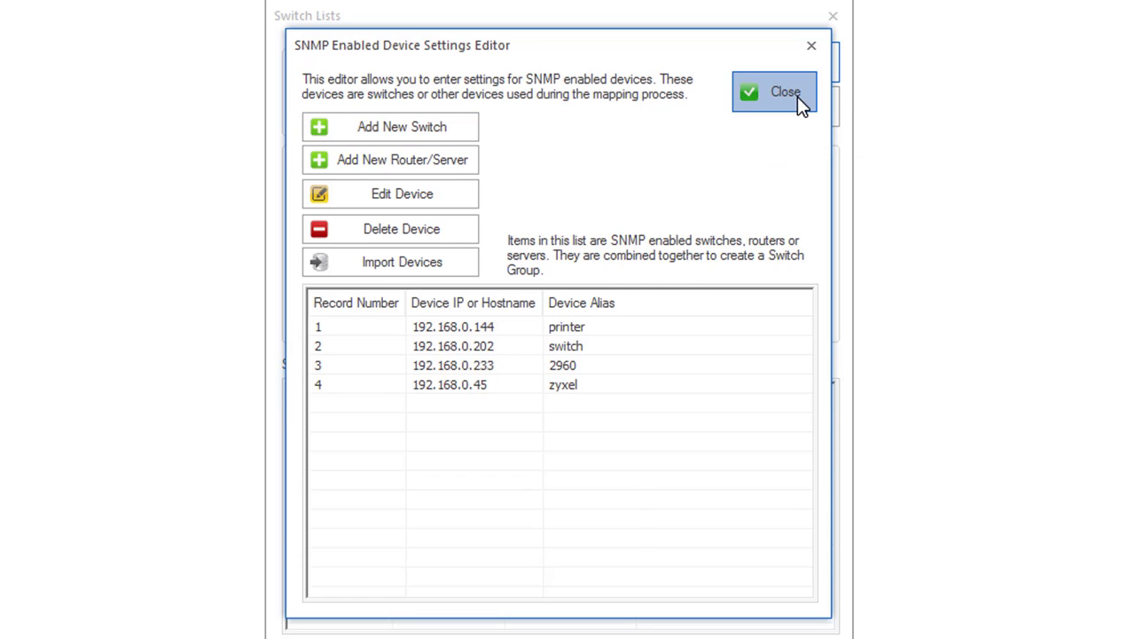
{"action": "left_click", "coordinate": [774, 92]}
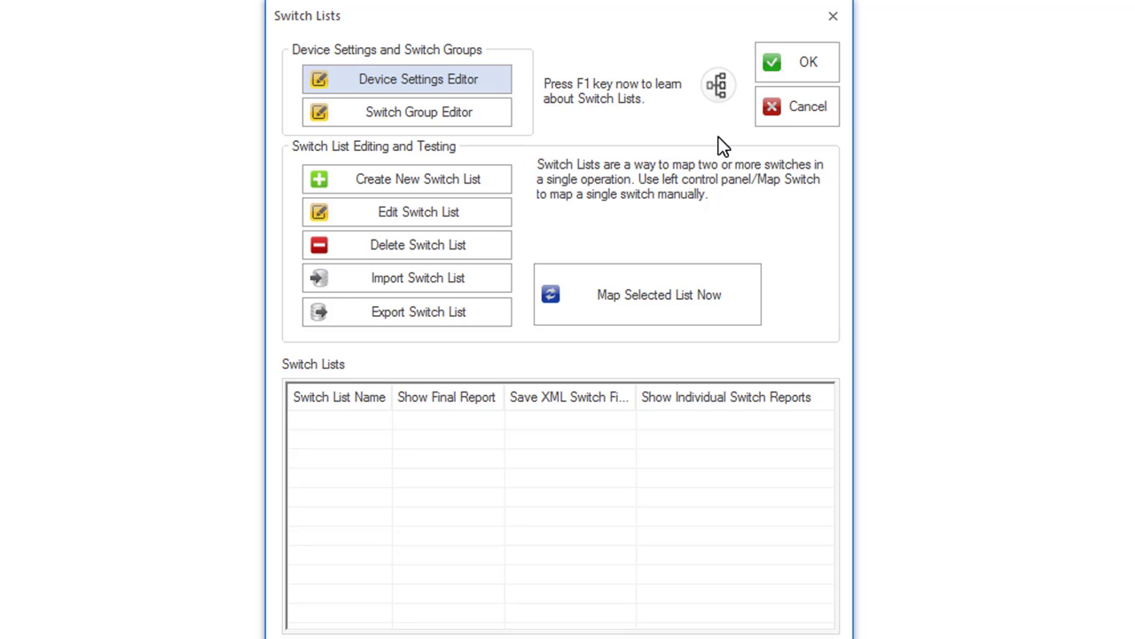
{"action": "mouse_move", "coordinate": [706, 173]}
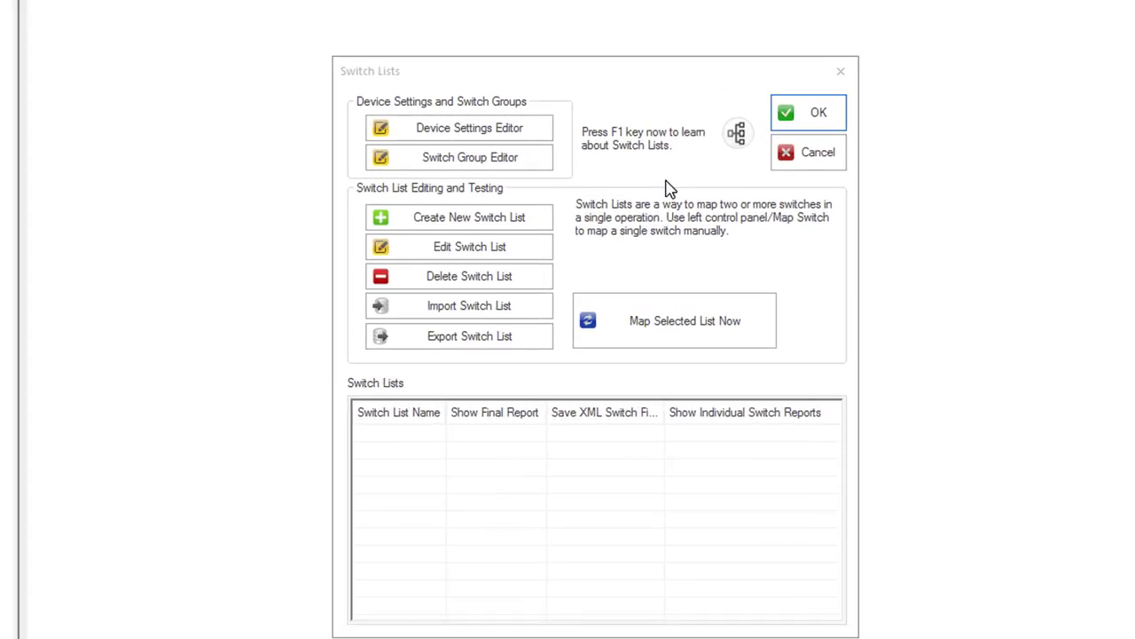
Create switch list 'test1' with Show Final Report and individual switch reports unticked
{"action": "left_click", "coordinate": [468, 217]}
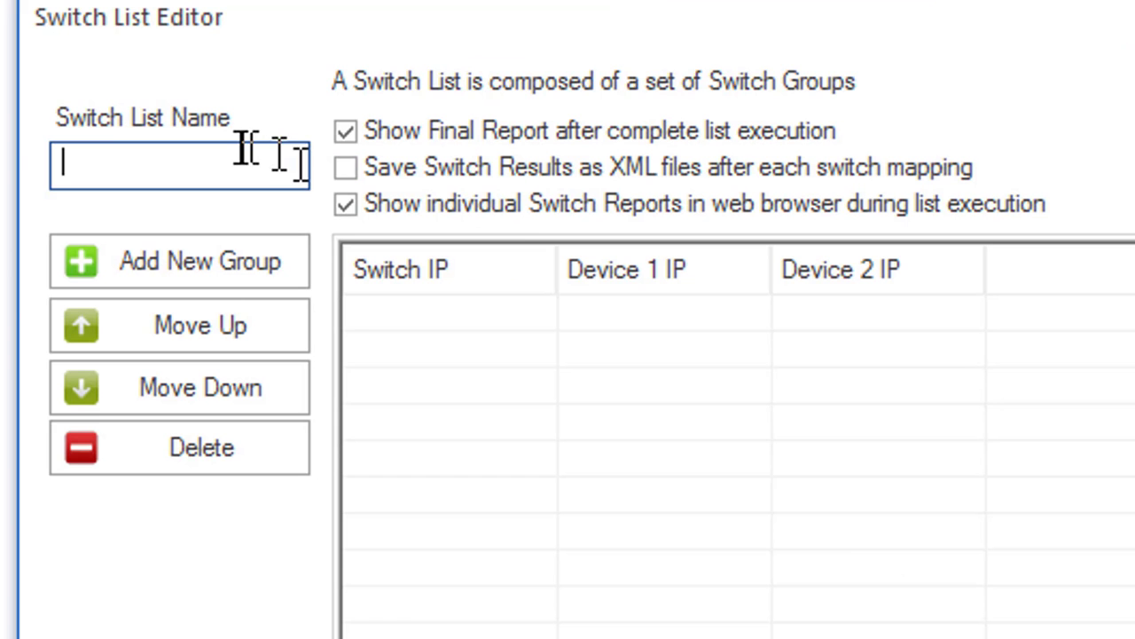
{"action": "type", "text": "t"}
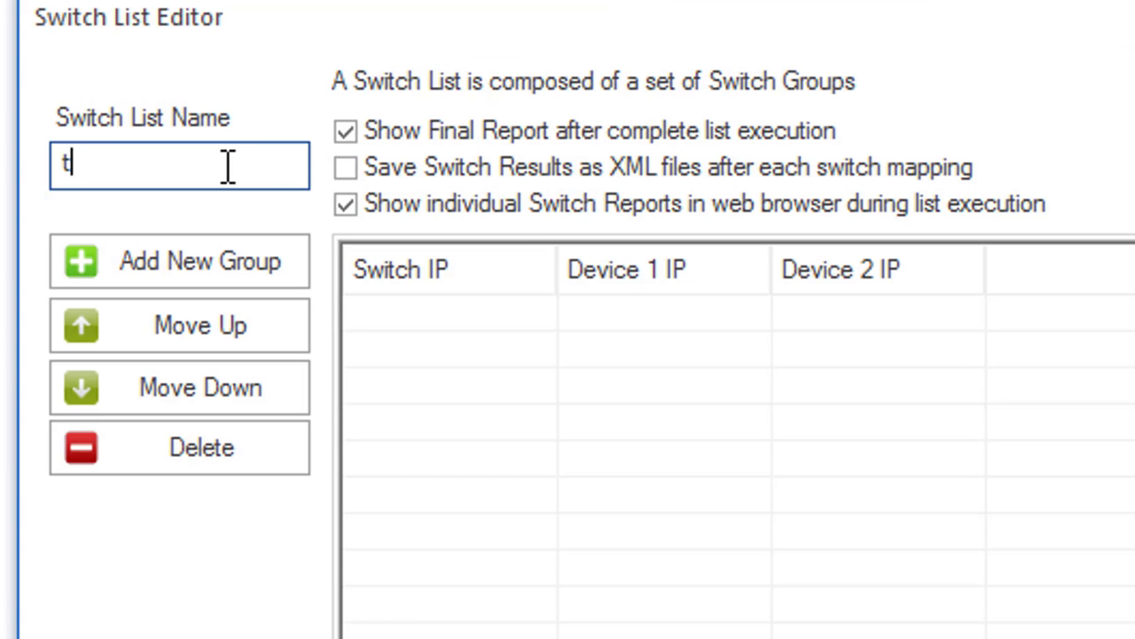
{"action": "type", "text": "est1"}
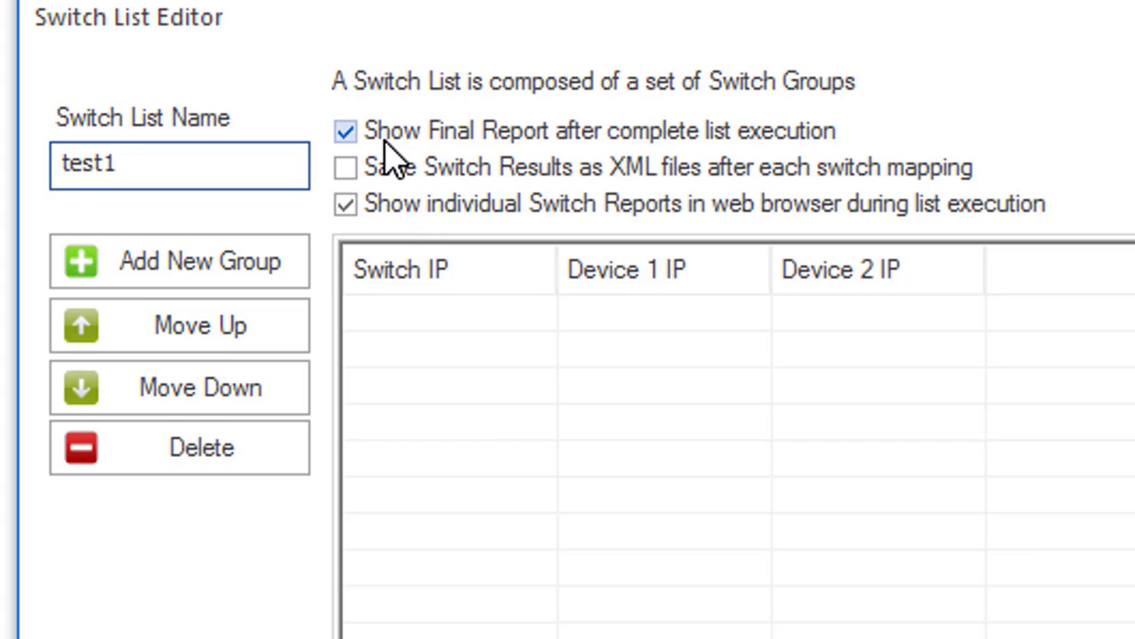
{"action": "left_click", "coordinate": [345, 132]}
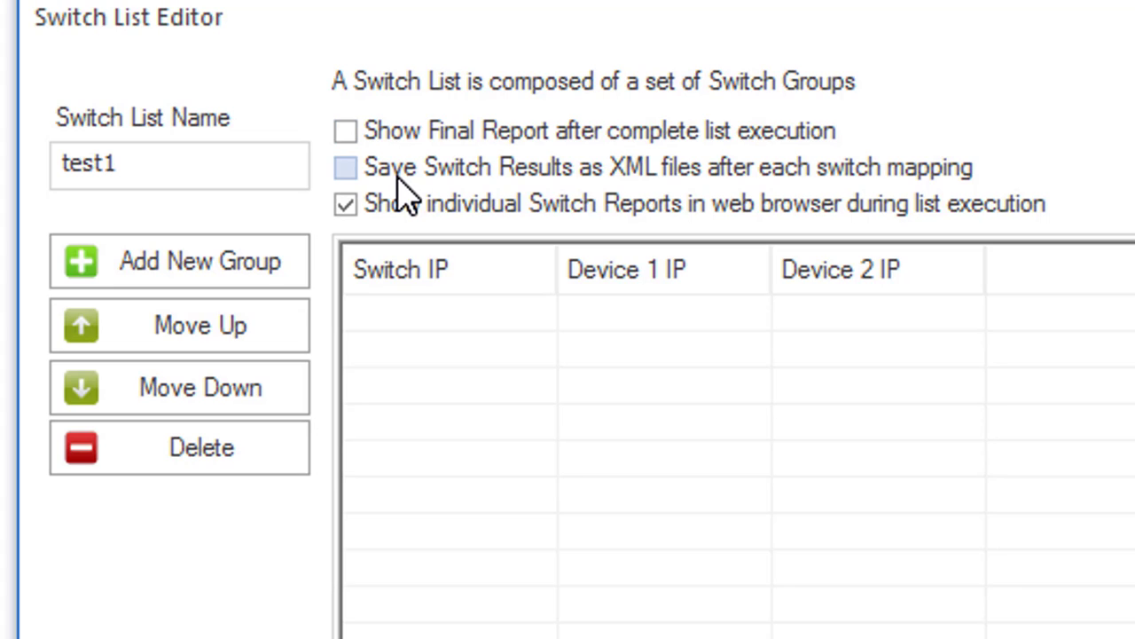
{"action": "mouse_move", "coordinate": [421, 187]}
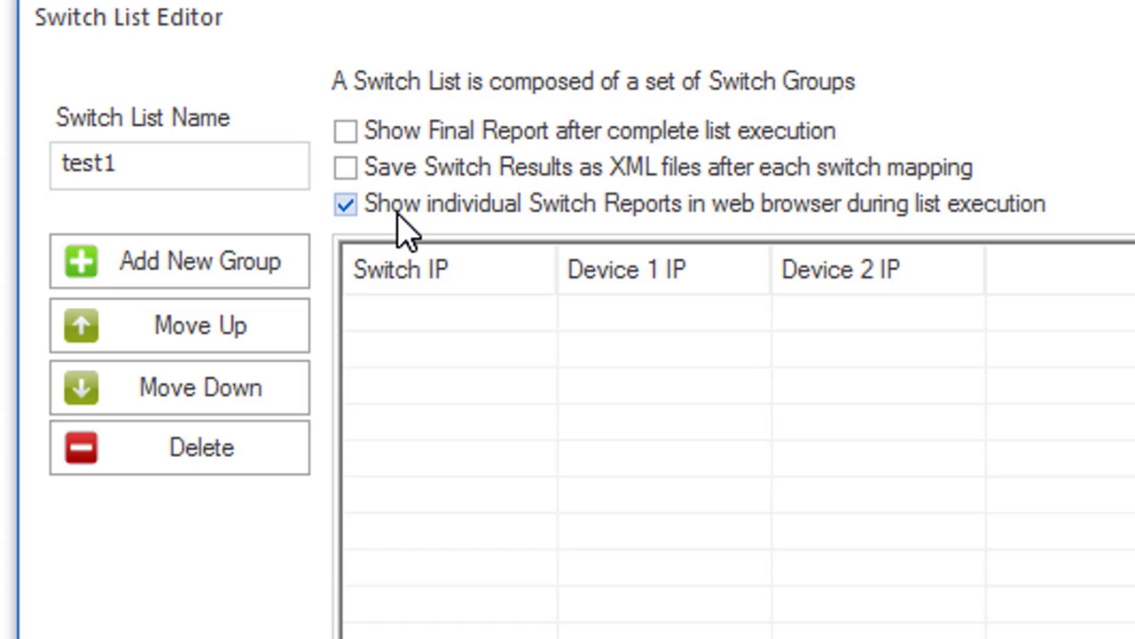
{"action": "left_click", "coordinate": [345, 205]}
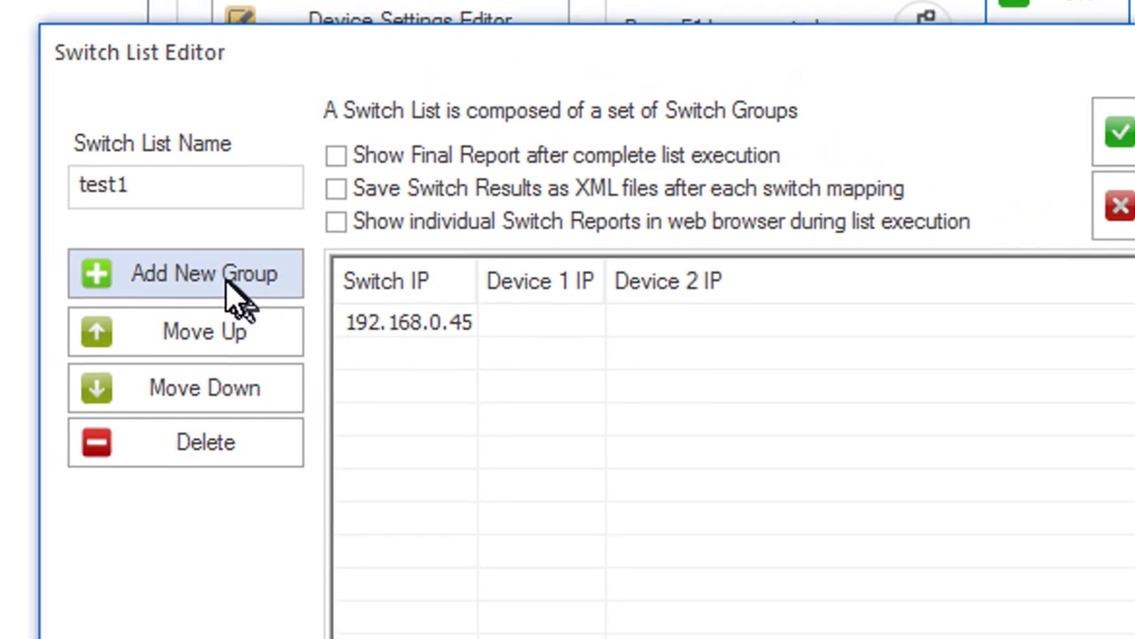
Add the 192.168.0.202 group and the 192.168.0.233 switch to the test1 list
{"action": "left_click", "coordinate": [204, 274]}
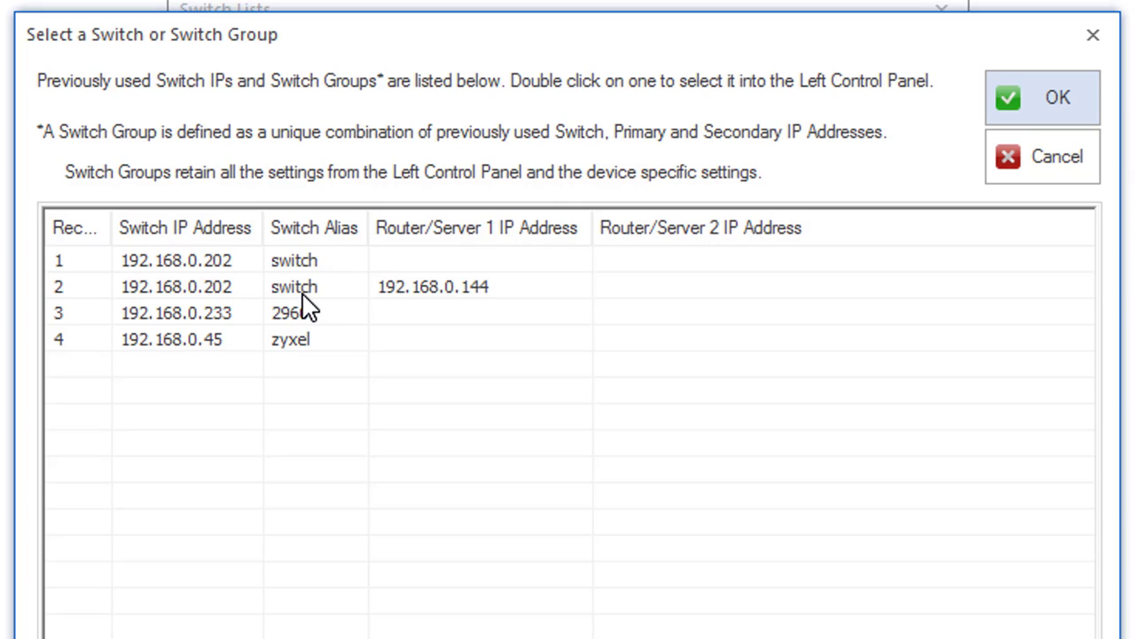
{"action": "left_click", "coordinate": [293, 286]}
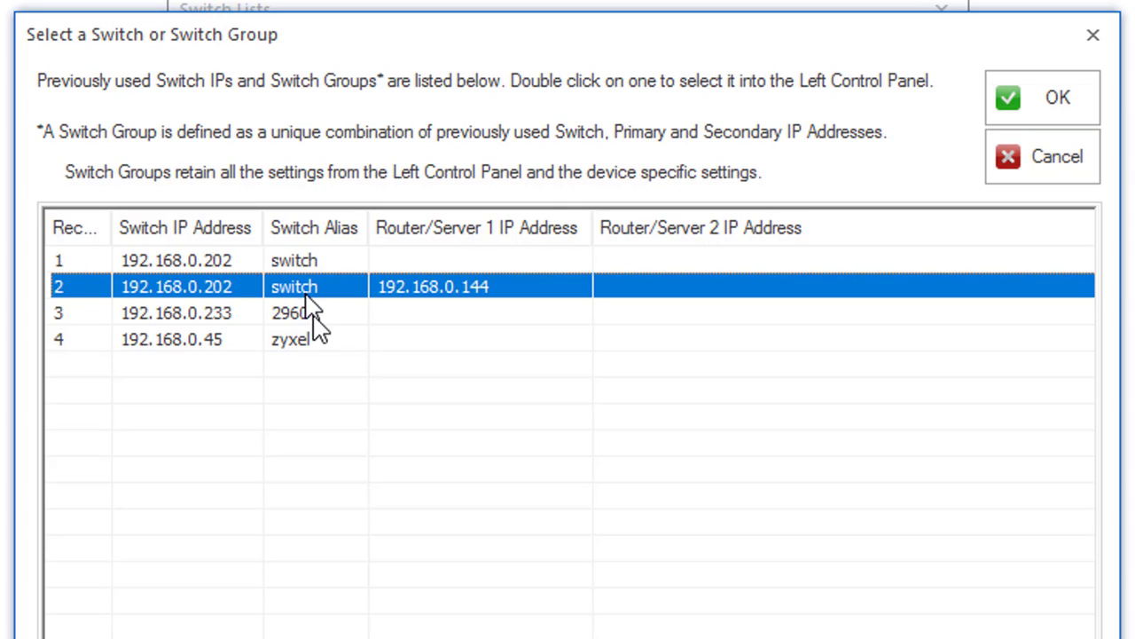
{"action": "left_click", "coordinate": [291, 313]}
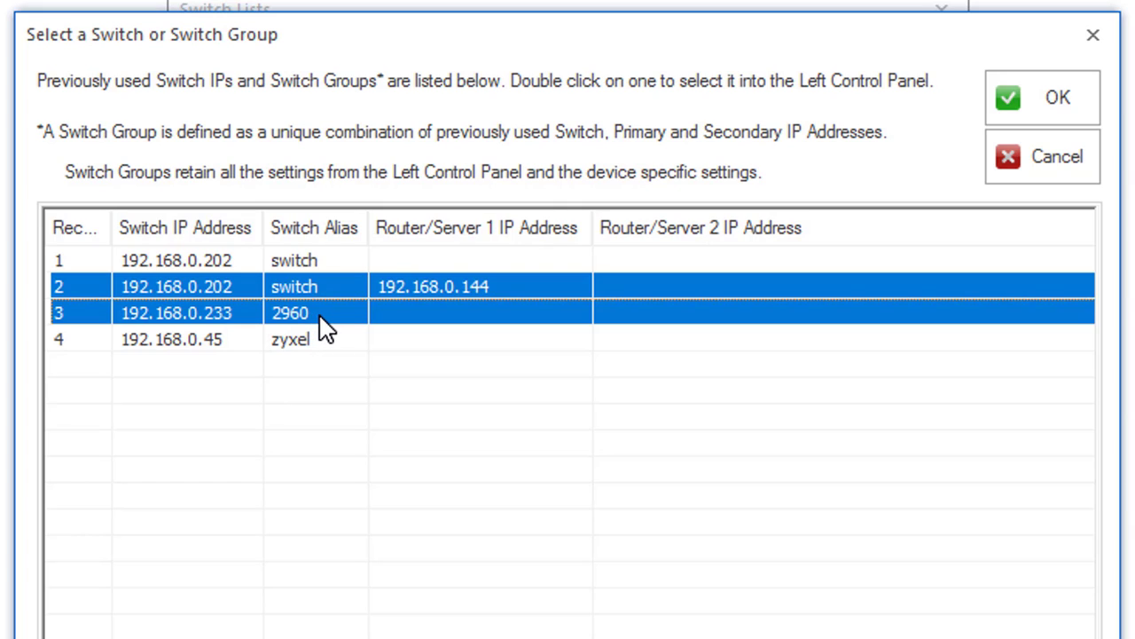
{"action": "mouse_move", "coordinate": [1046, 102]}
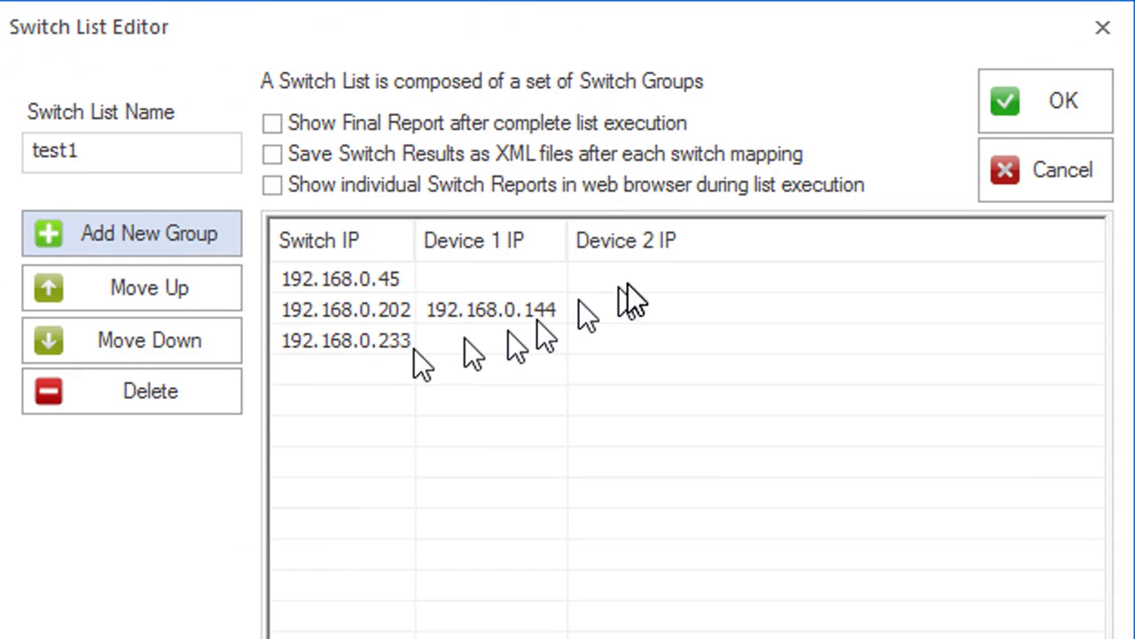
Reorder the groups with Move Up so 192.168.0.202 is first, then save the list
{"action": "left_click", "coordinate": [346, 341]}
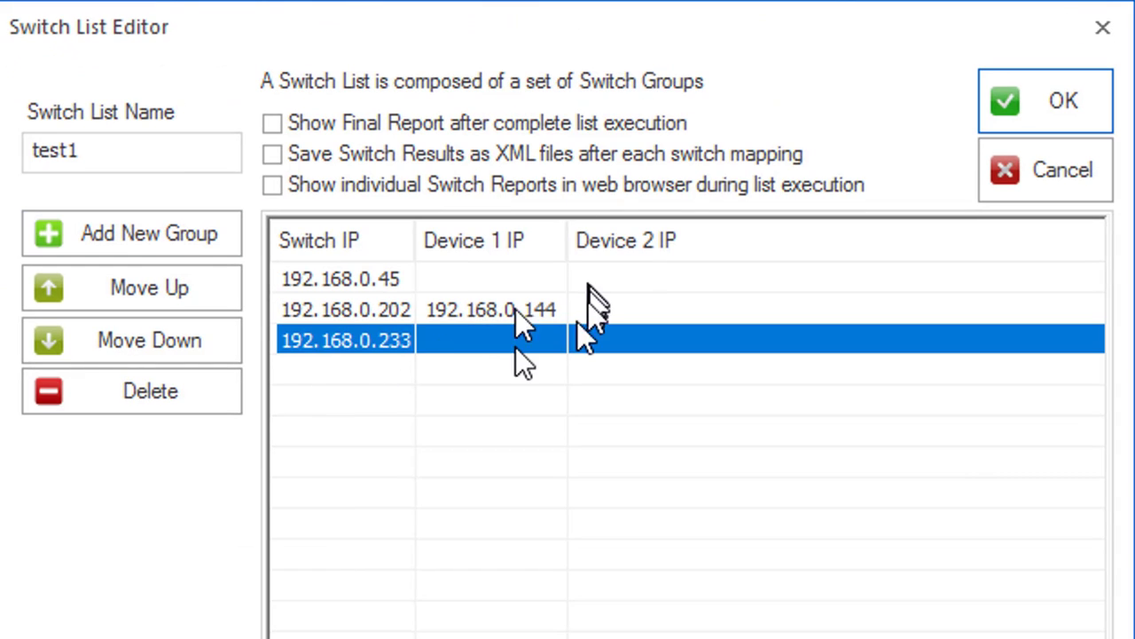
{"action": "left_click", "coordinate": [132, 288]}
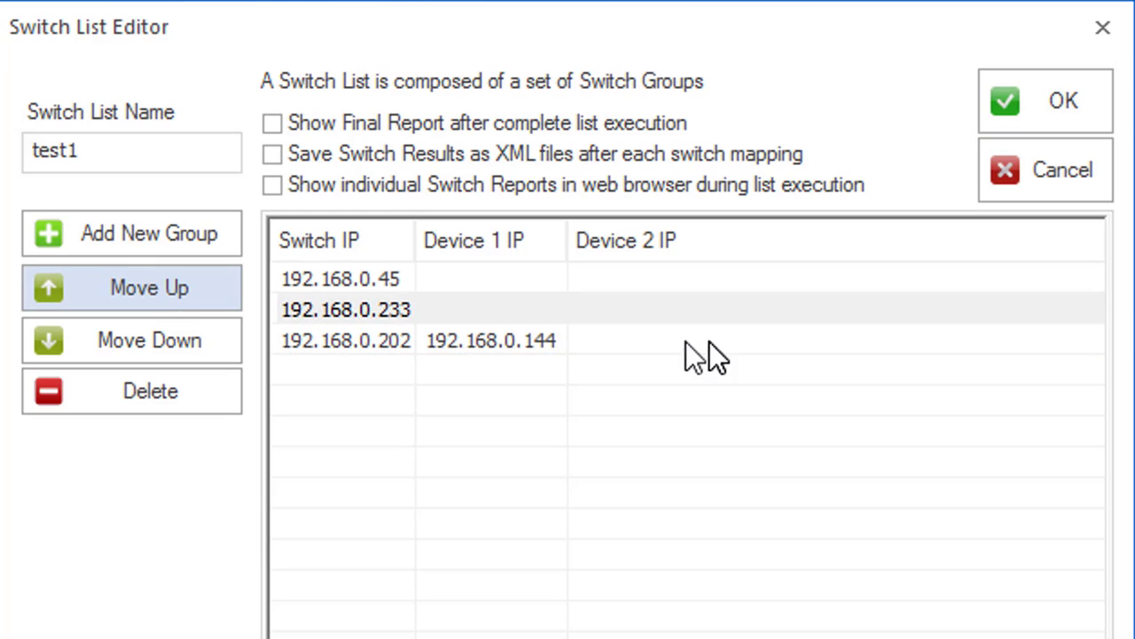
{"action": "left_click", "coordinate": [346, 340]}
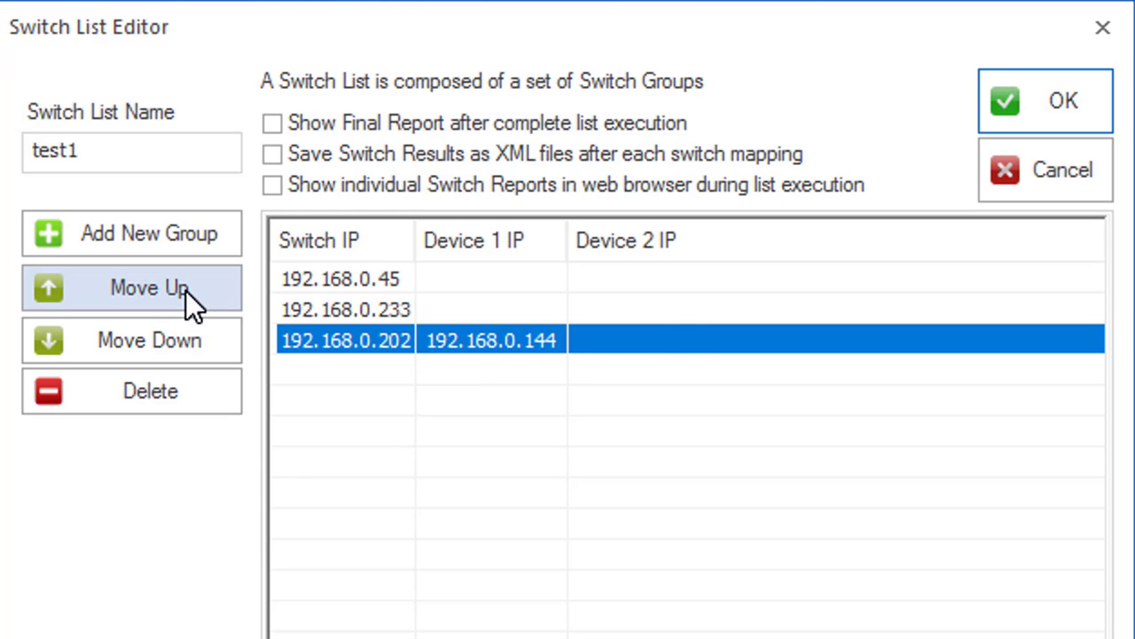
{"action": "left_click", "coordinate": [132, 287]}
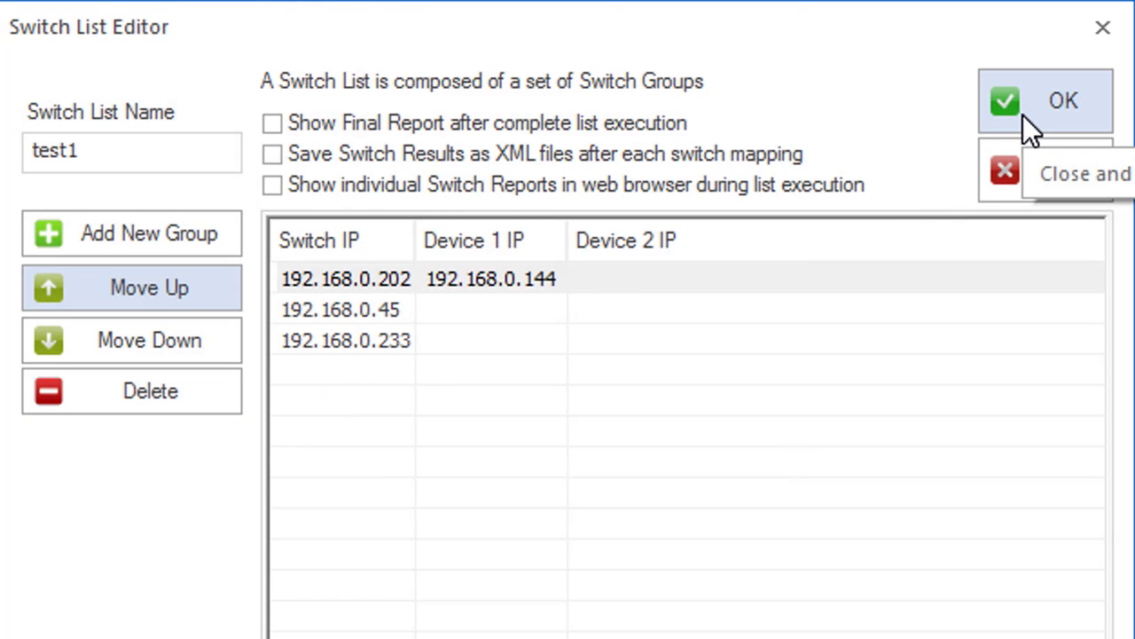
{"action": "left_click", "coordinate": [1045, 101]}
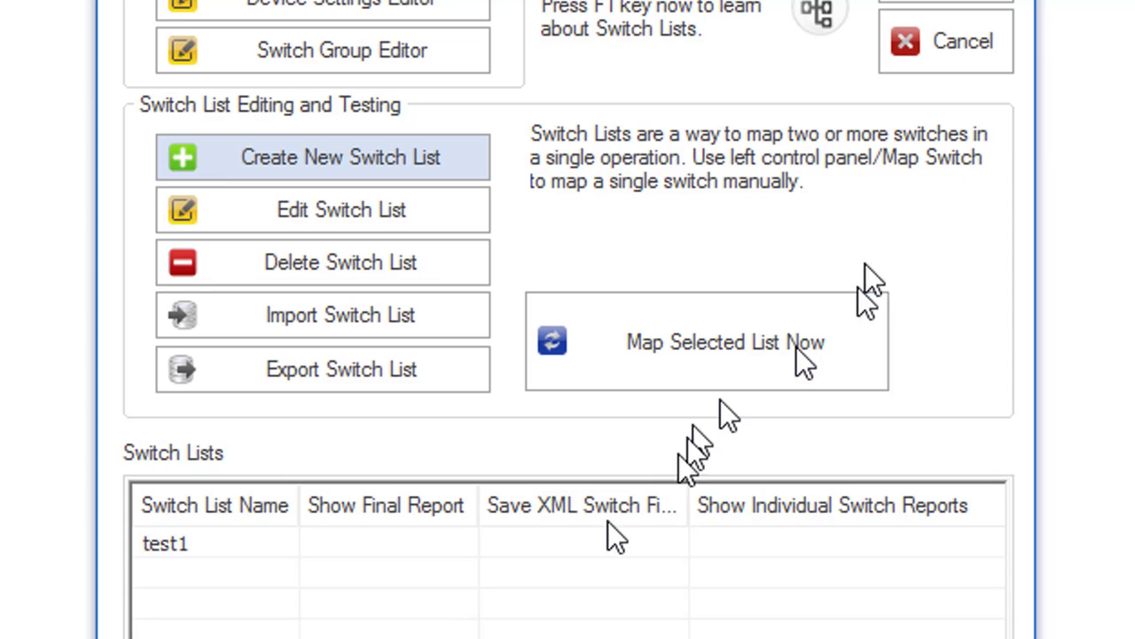
Select the test1 switch list in the Switch Lists table
{"action": "left_click", "coordinate": [165, 543]}
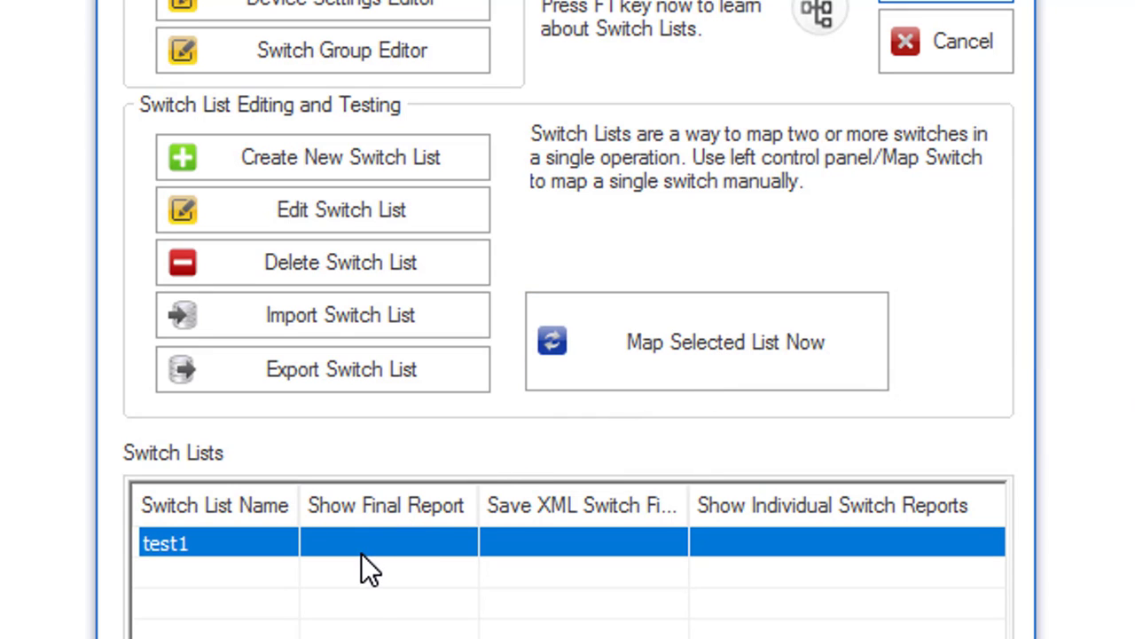
{"action": "mouse_move", "coordinate": [678, 355]}
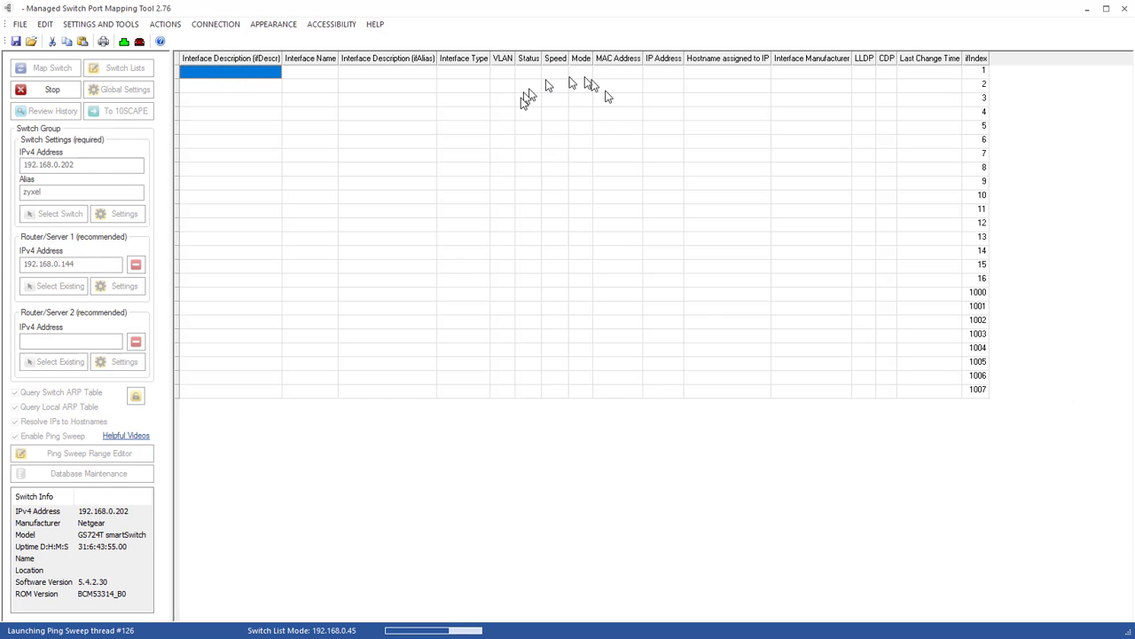
{"action": "mouse_move", "coordinate": [523, 105]}
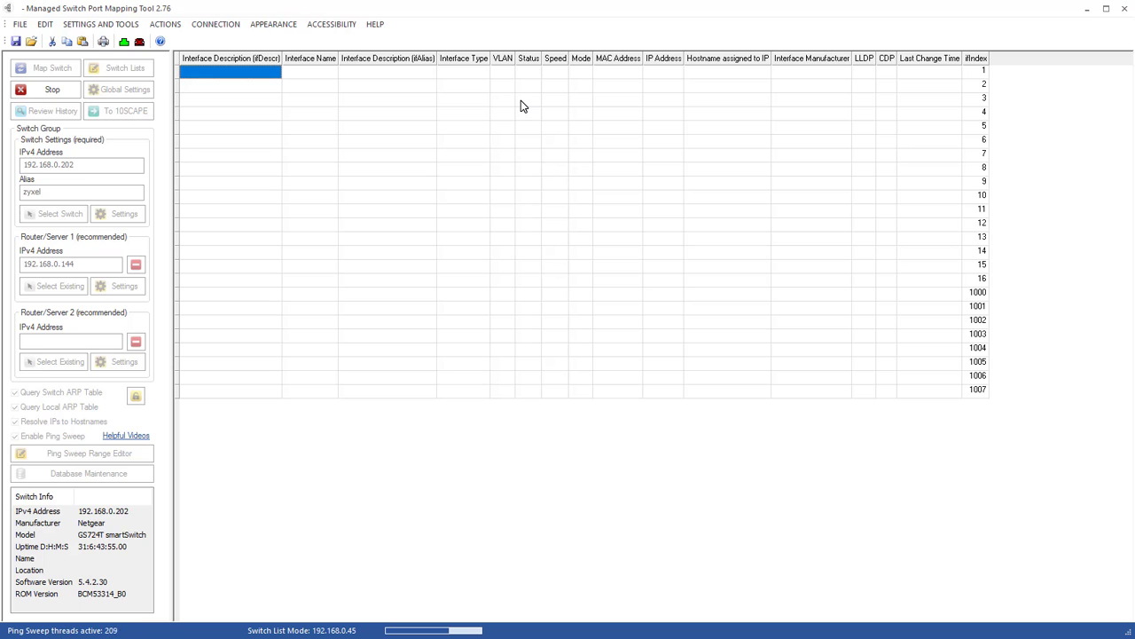
{"action": "mouse_move", "coordinate": [351, 240]}
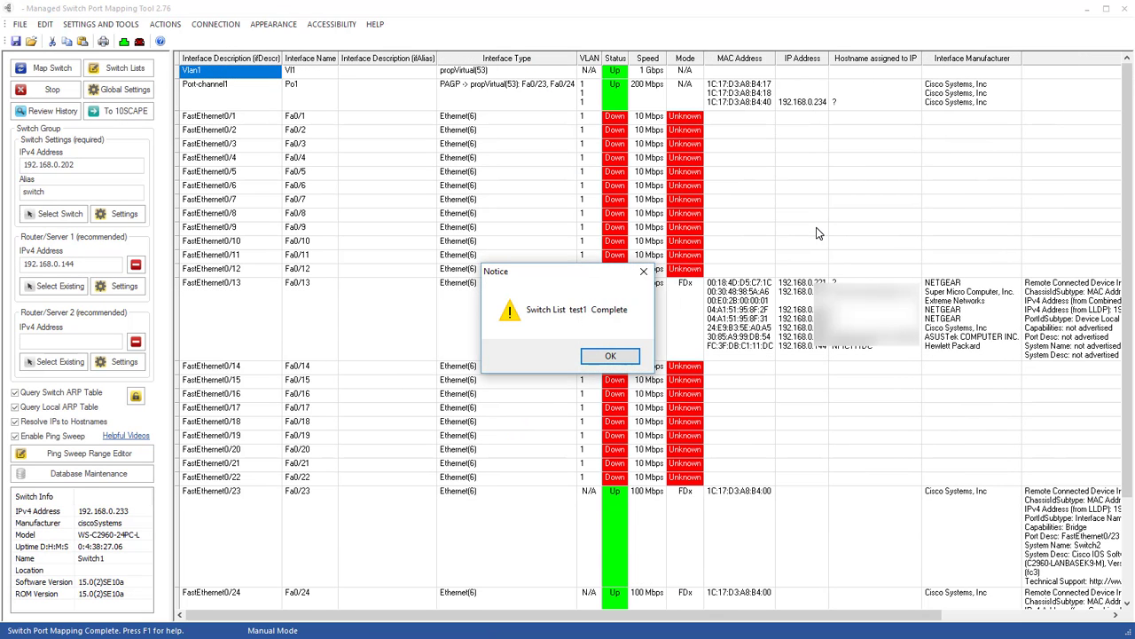
Dismiss the test1 completion notice and scroll through the LLDP/CDP result columns
{"action": "left_click", "coordinate": [611, 355]}
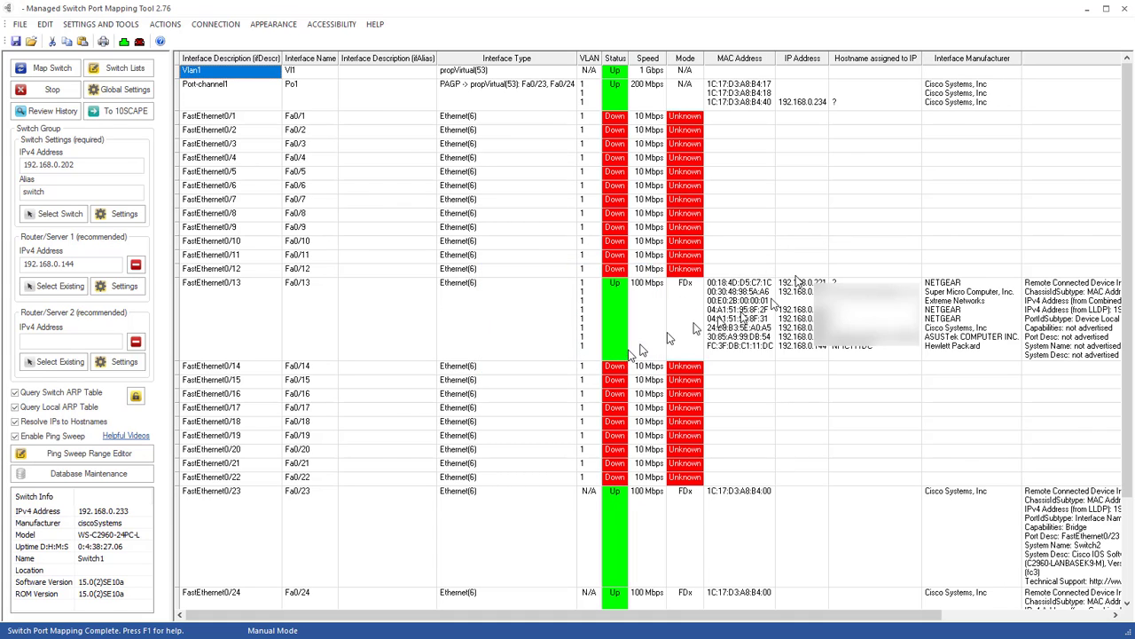
{"action": "mouse_move", "coordinate": [1014, 547]}
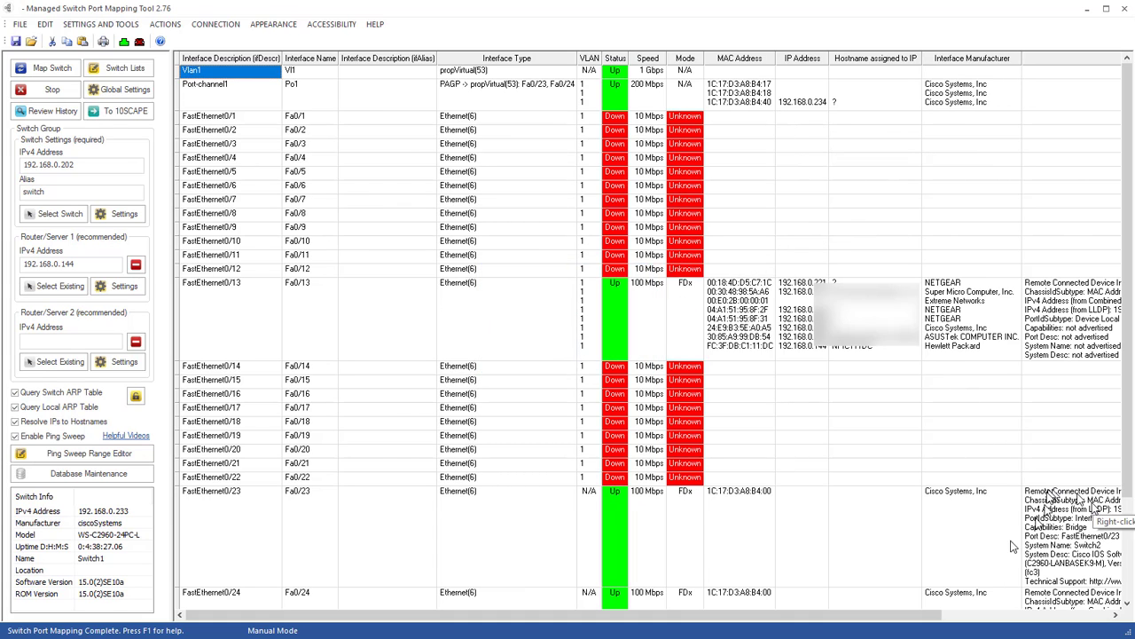
{"action": "mouse_move", "coordinate": [466, 101]}
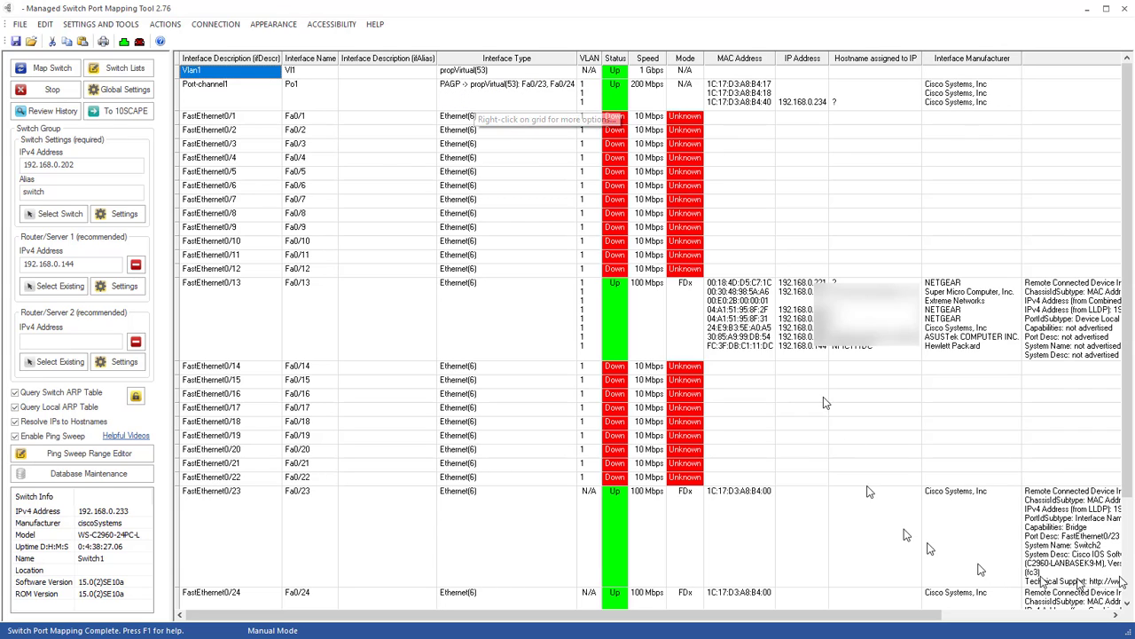
{"action": "scroll", "scroll_direction": "down", "scroll_amount": 3}
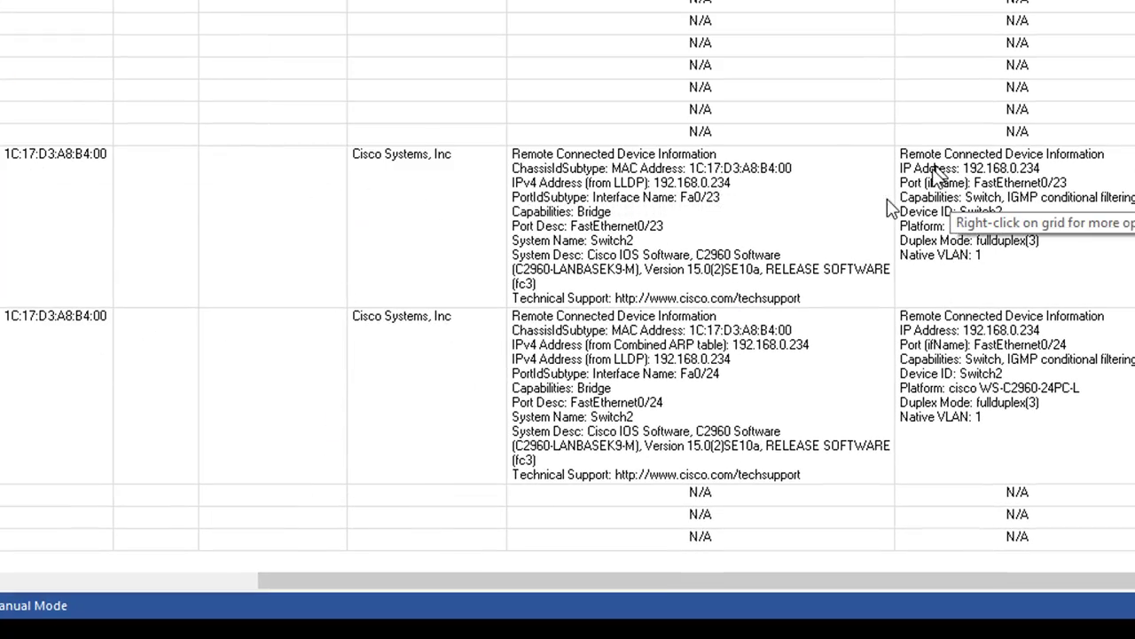
{"action": "mouse_move", "coordinate": [186, 564]}
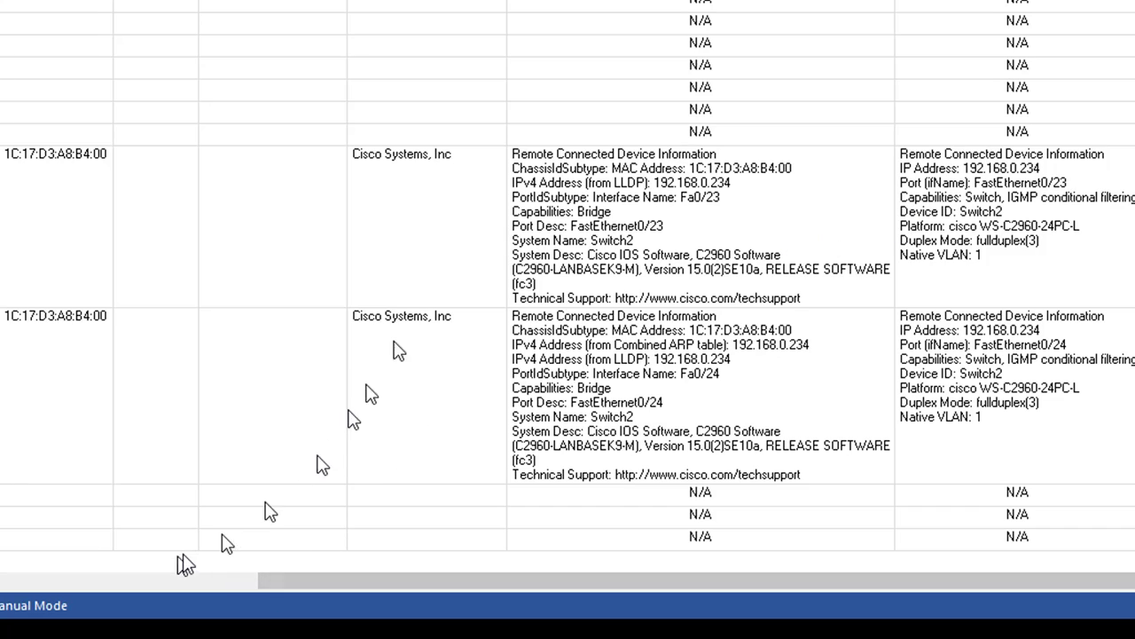
{"action": "mouse_move", "coordinate": [84, 169]}
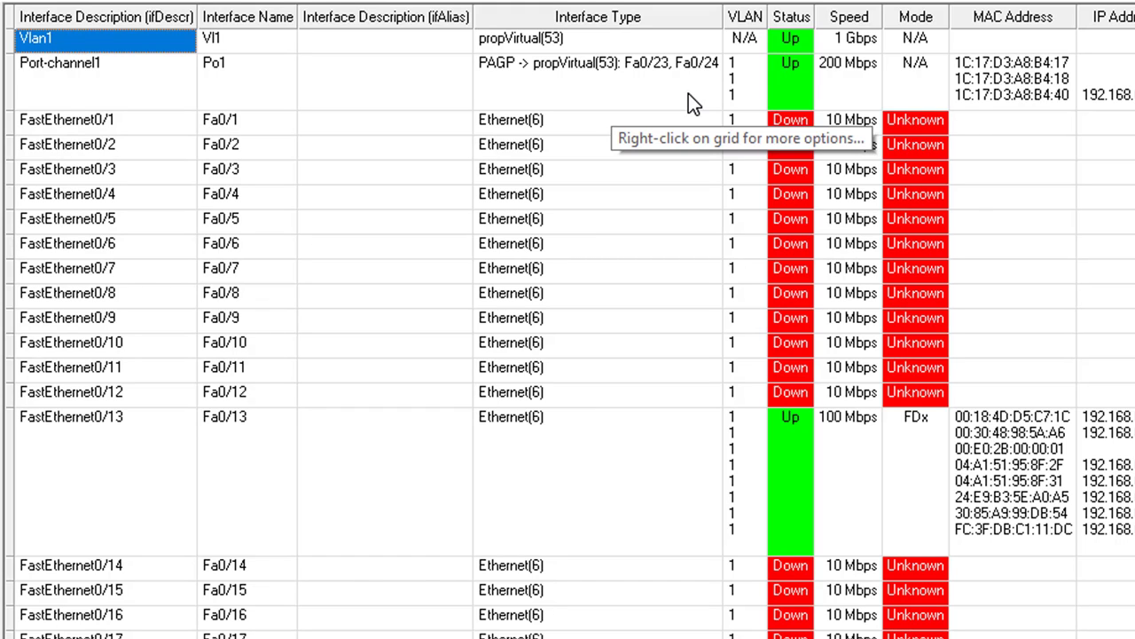
{"action": "mouse_move", "coordinate": [173, 220]}
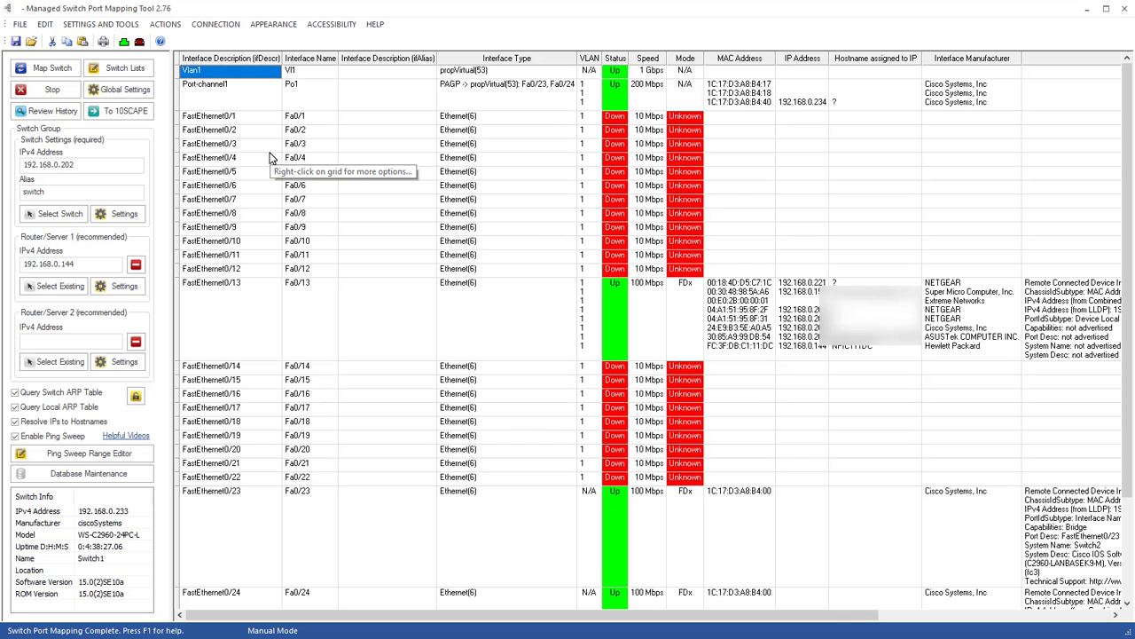
{"action": "mouse_move", "coordinate": [204, 137]}
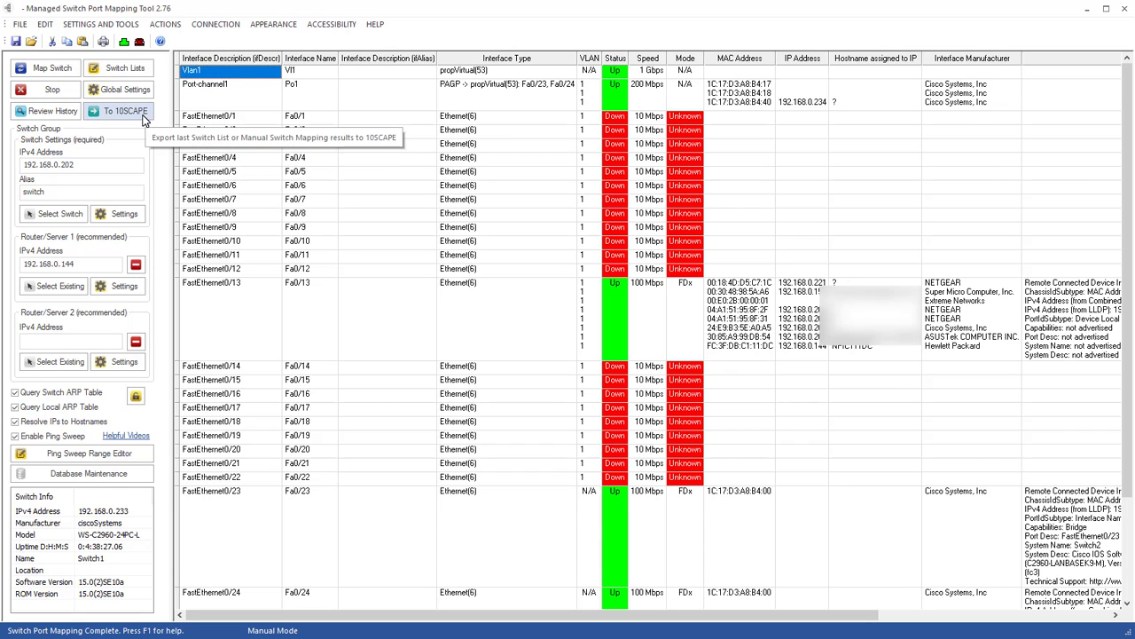
Export the test1 results to 10SCAPE under the suggested file name in Documents
{"action": "left_click", "coordinate": [118, 110]}
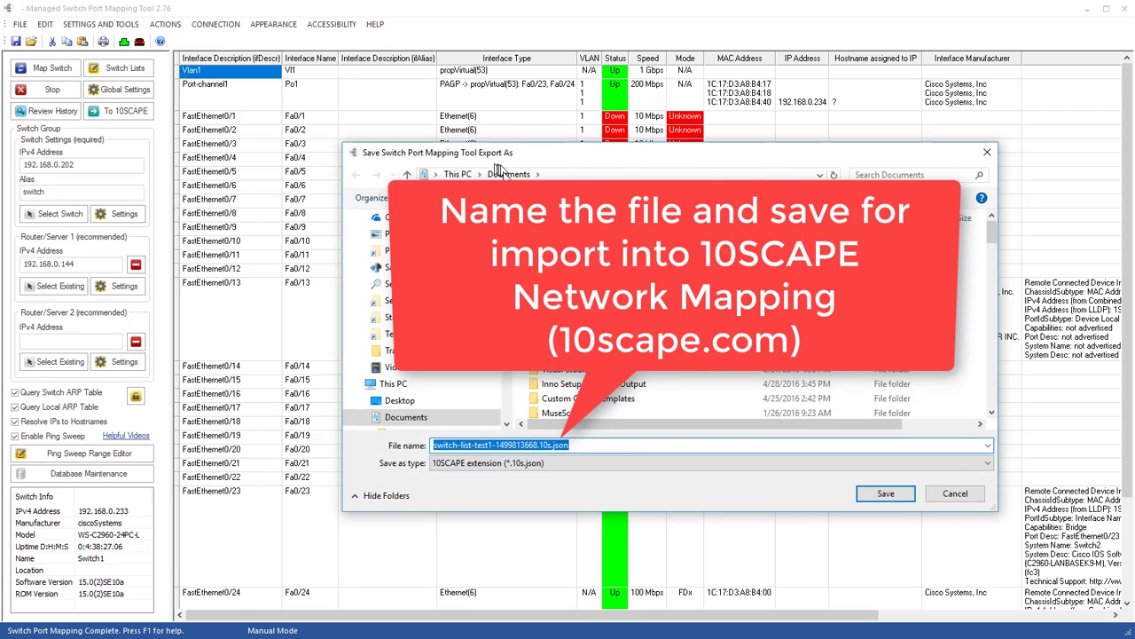
{"action": "left_click", "coordinate": [885, 493]}
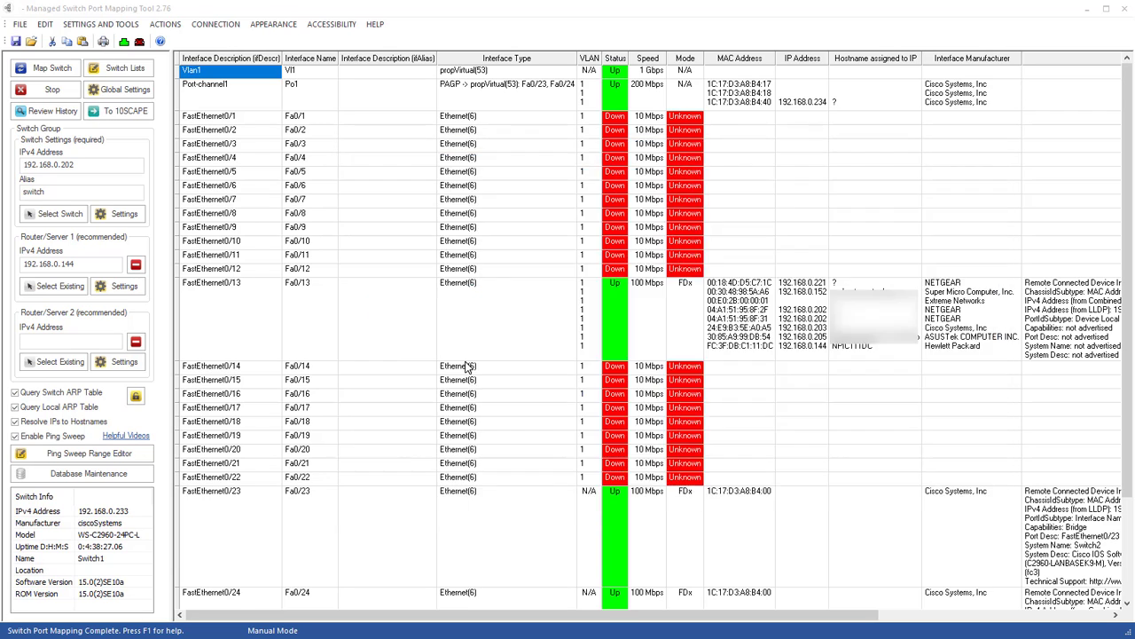
{"action": "mouse_move", "coordinate": [505, 204]}
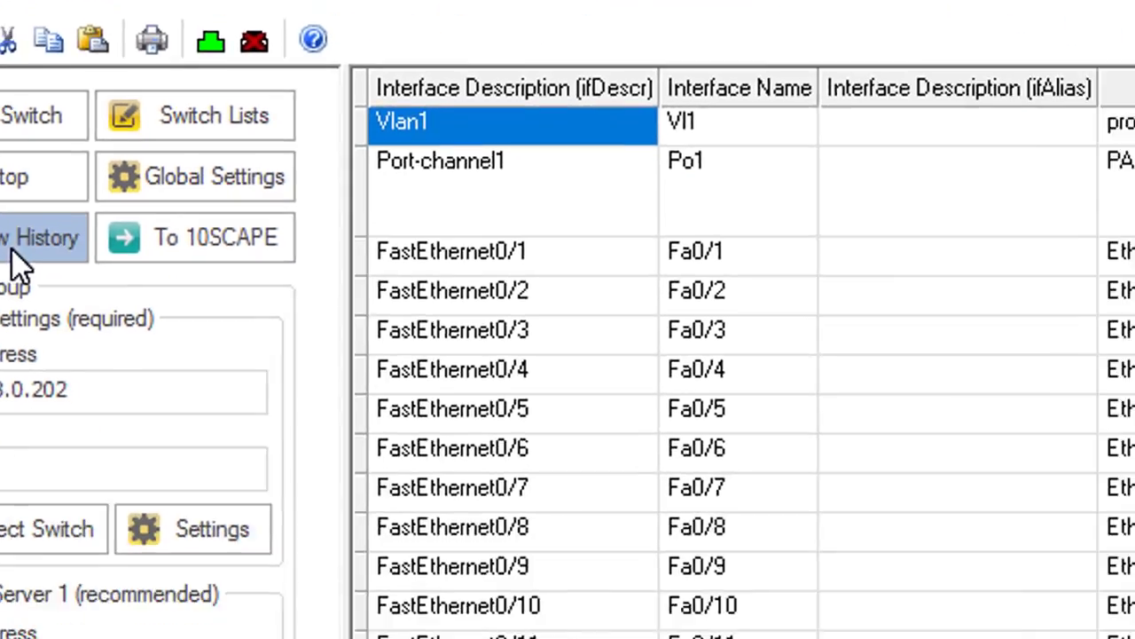
View test1's stored 192.168.0.45 mapping from history, then reopen Review History
{"action": "left_click", "coordinate": [40, 237]}
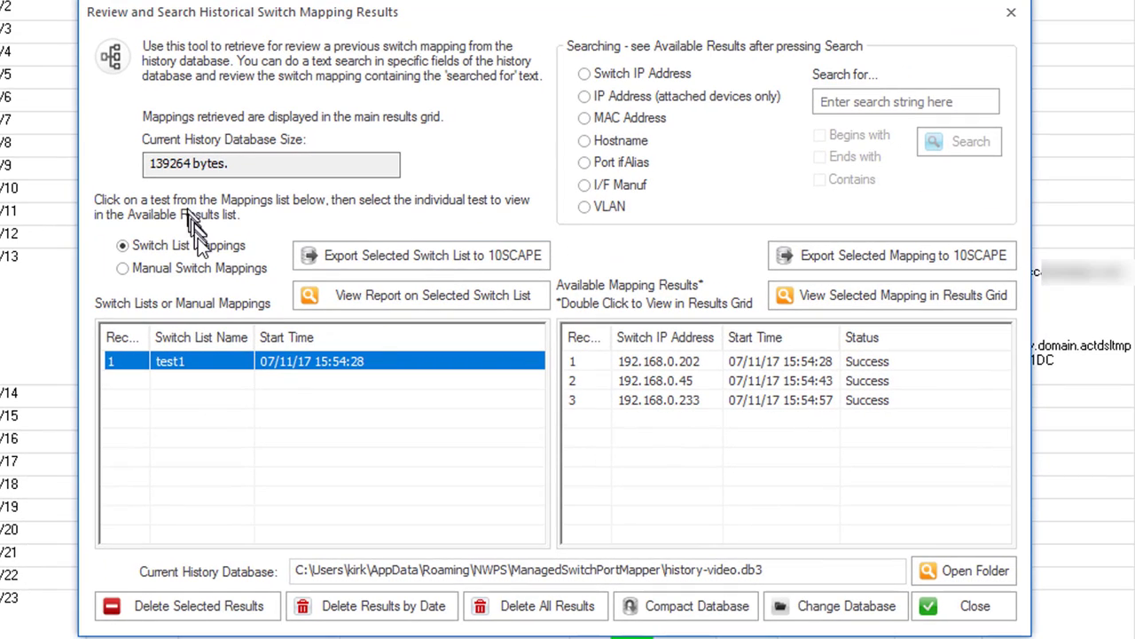
{"action": "left_click", "coordinate": [188, 245]}
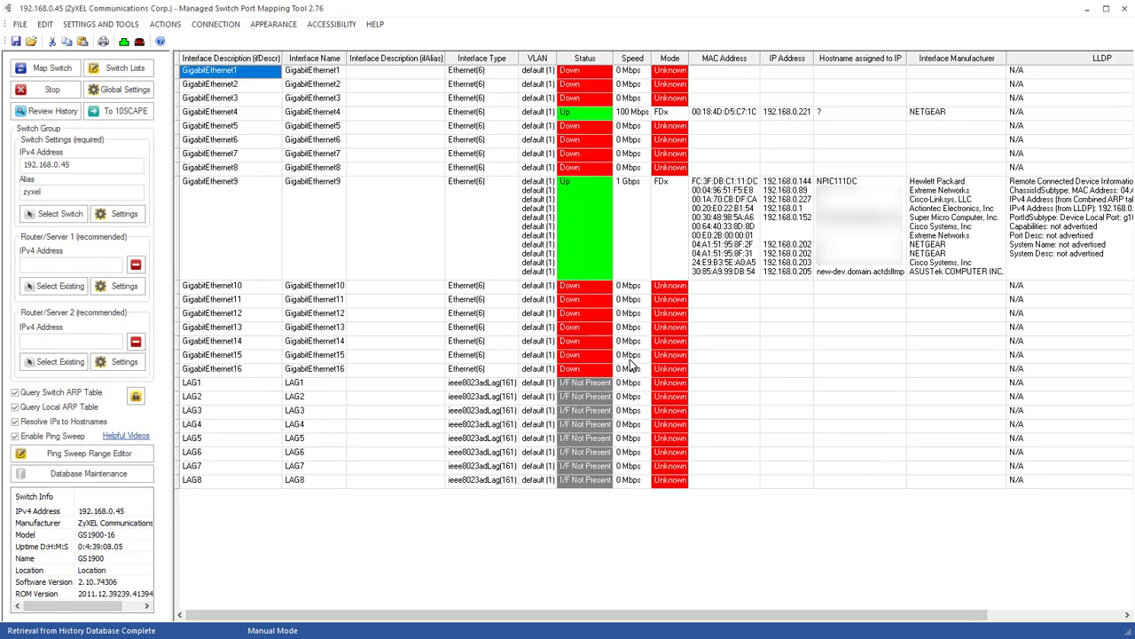
{"action": "mouse_move", "coordinate": [543, 309]}
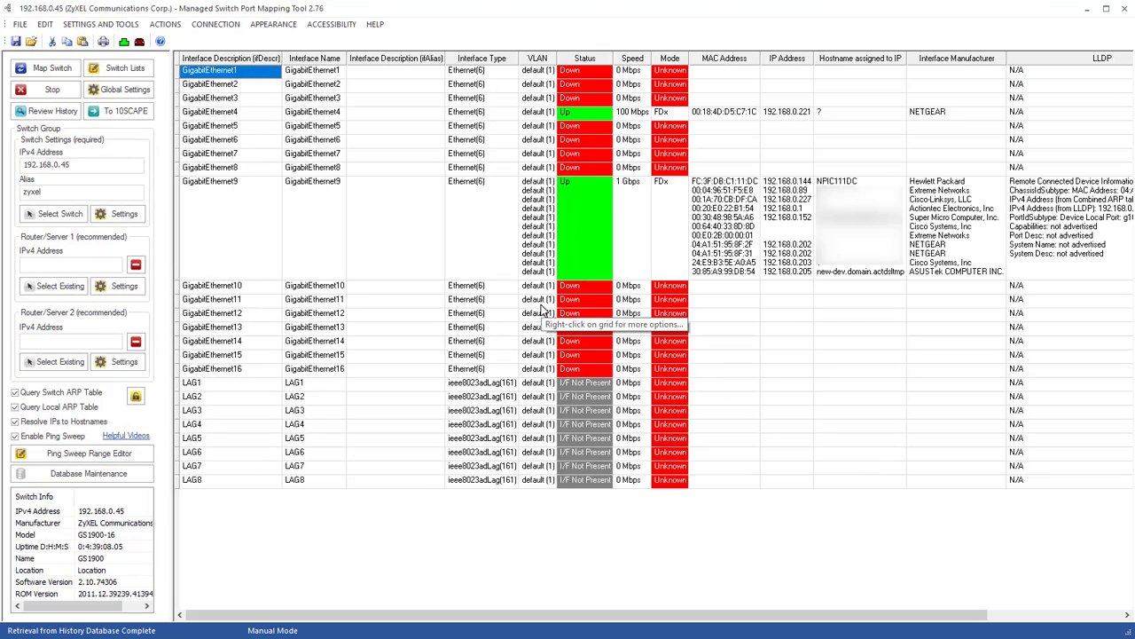
{"action": "mouse_move", "coordinate": [511, 271]}
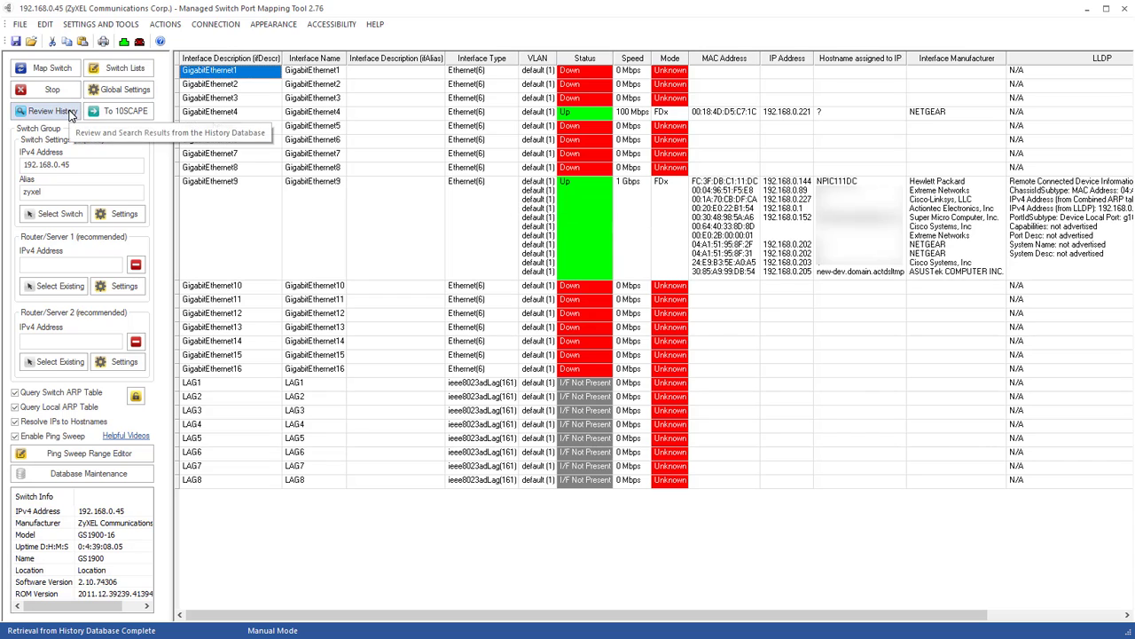
{"action": "left_click", "coordinate": [45, 110]}
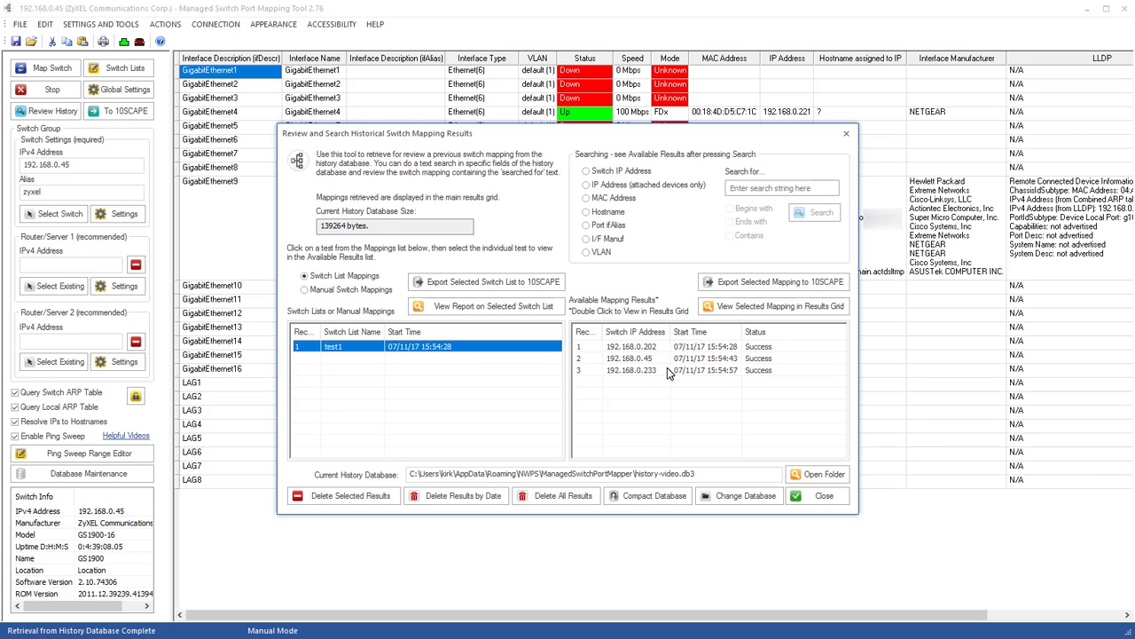